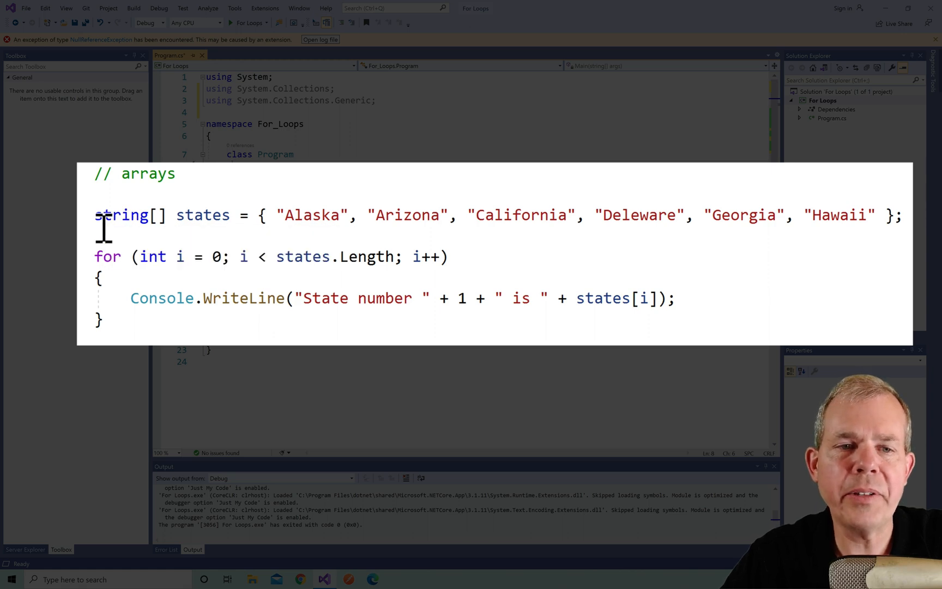
Bound the for loop by states.Length instead of 6 and run it to list states 0 to 5.
double_click(202, 215)
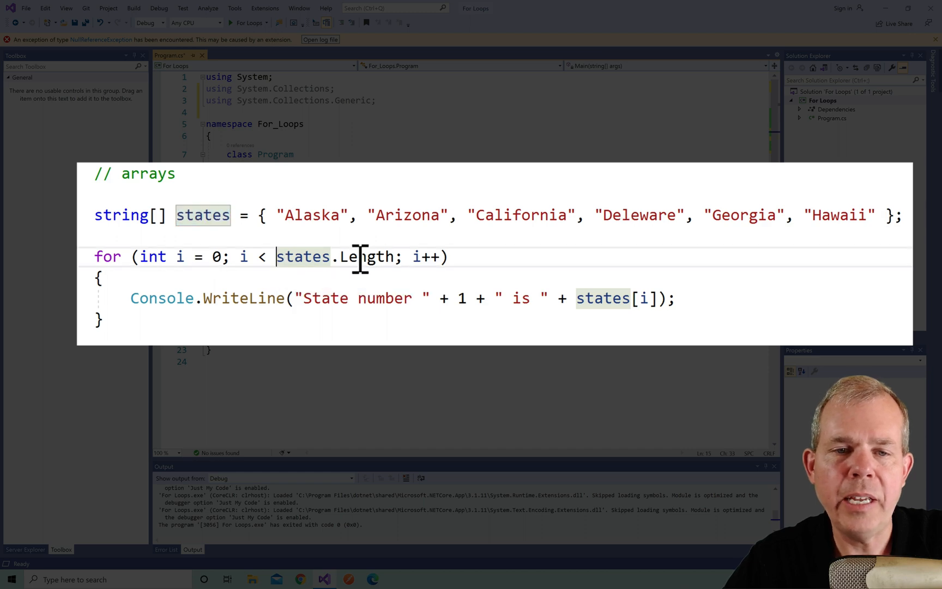
text(6)
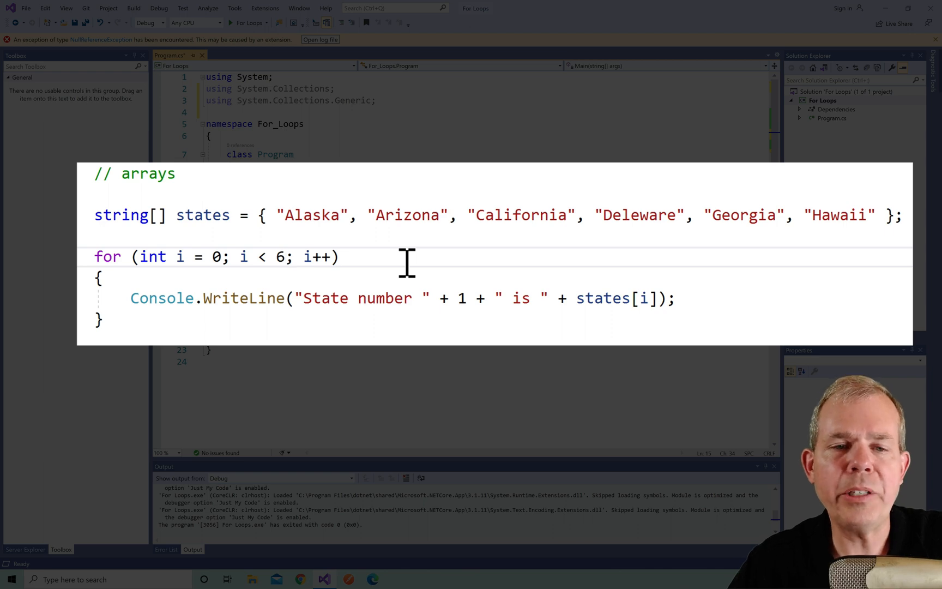
text(states.Length)
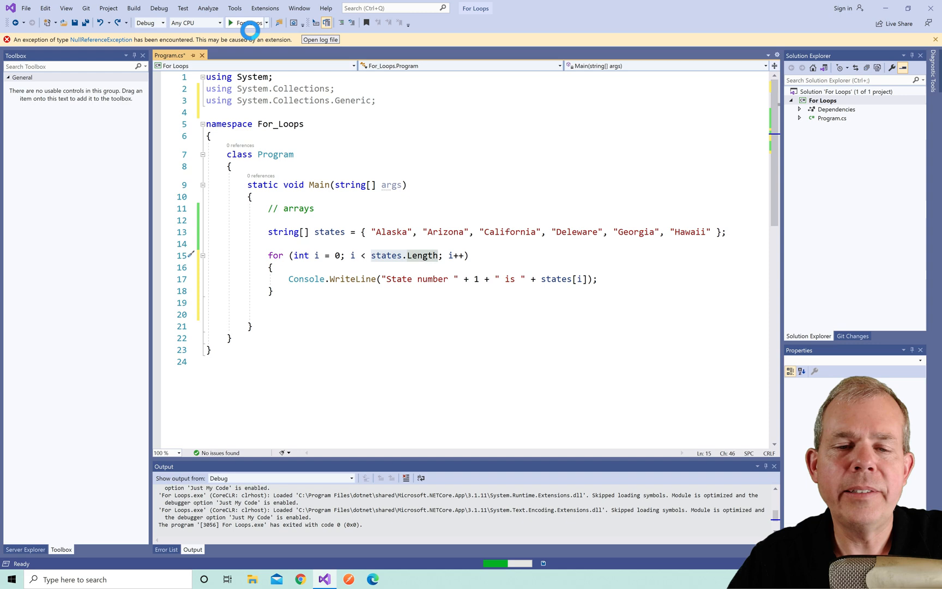
click(231, 23)
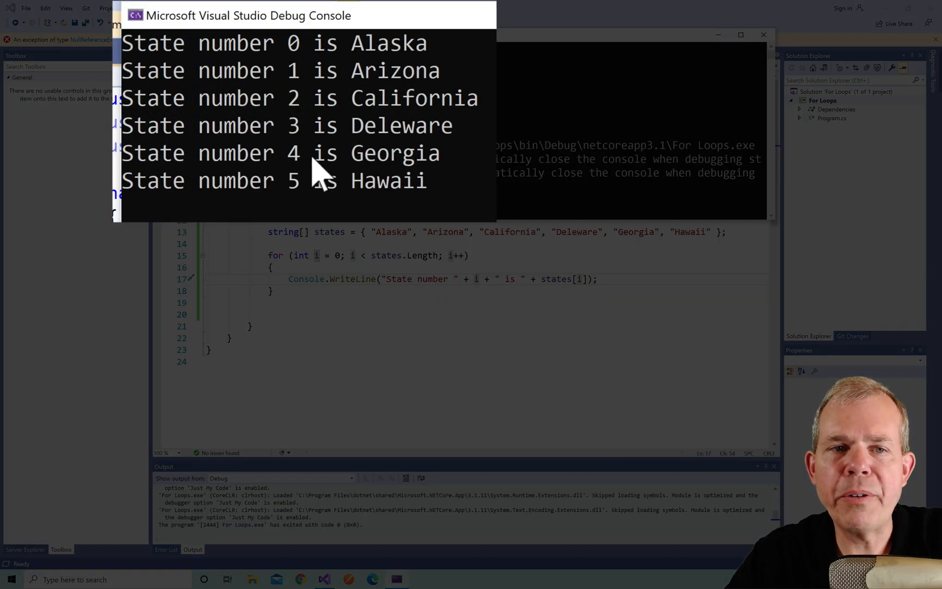
mouse_move(403, 234)
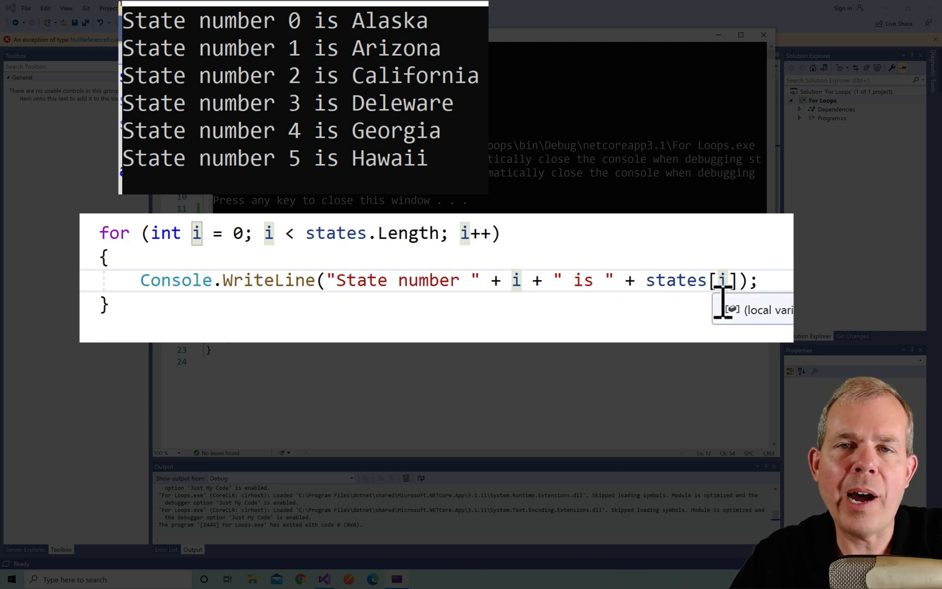
mouse_move(732, 307)
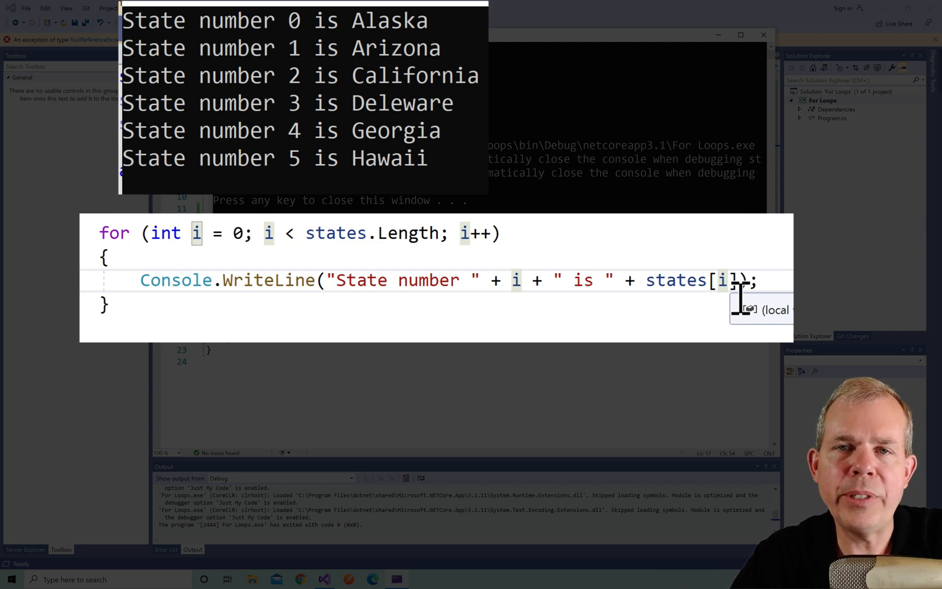
mouse_move(747, 295)
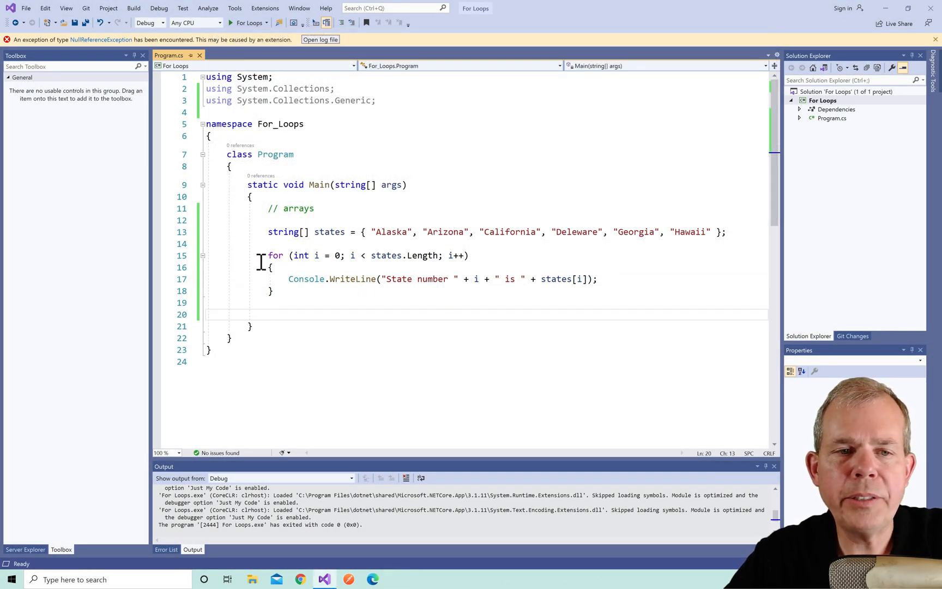
Delete the indexed for loop and write a foreach over states with loop variable s.
drag(267, 255, 273, 291)
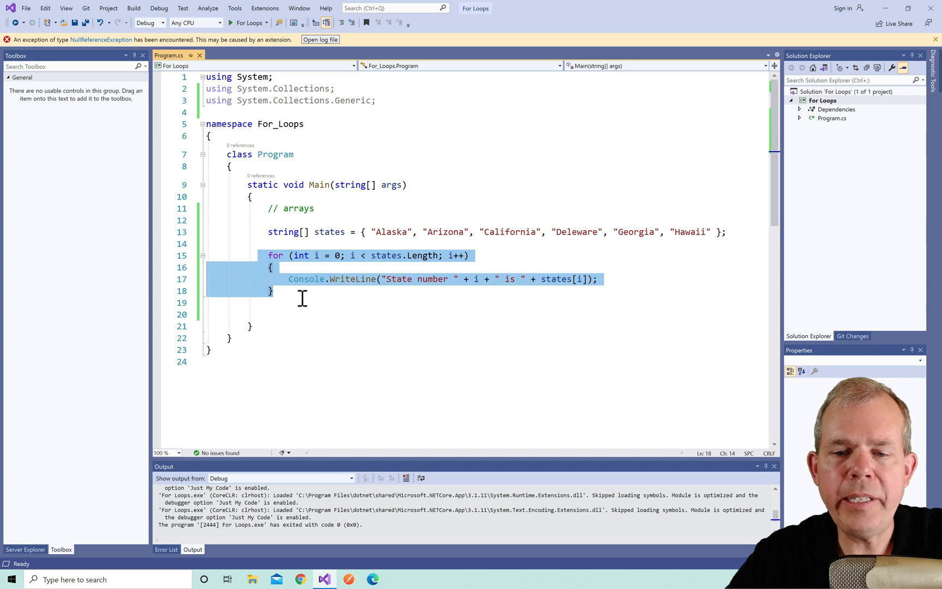
key(Delete)
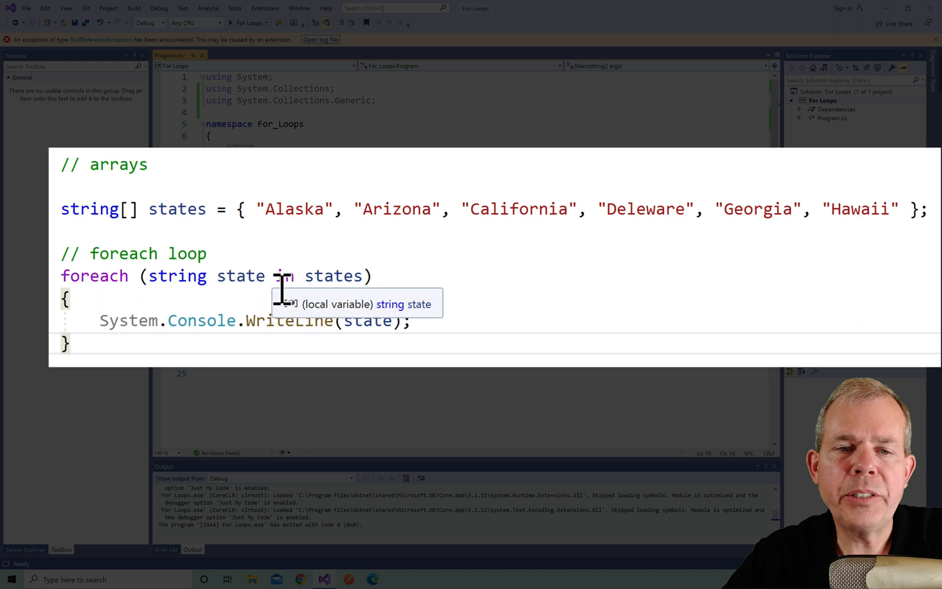
double_click(240, 276)
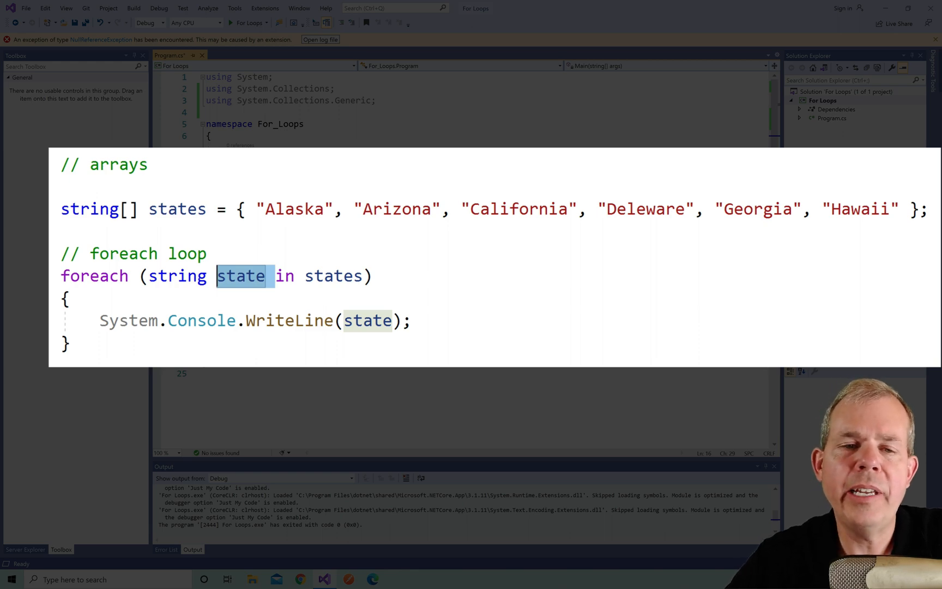
mouse_move(235, 303)
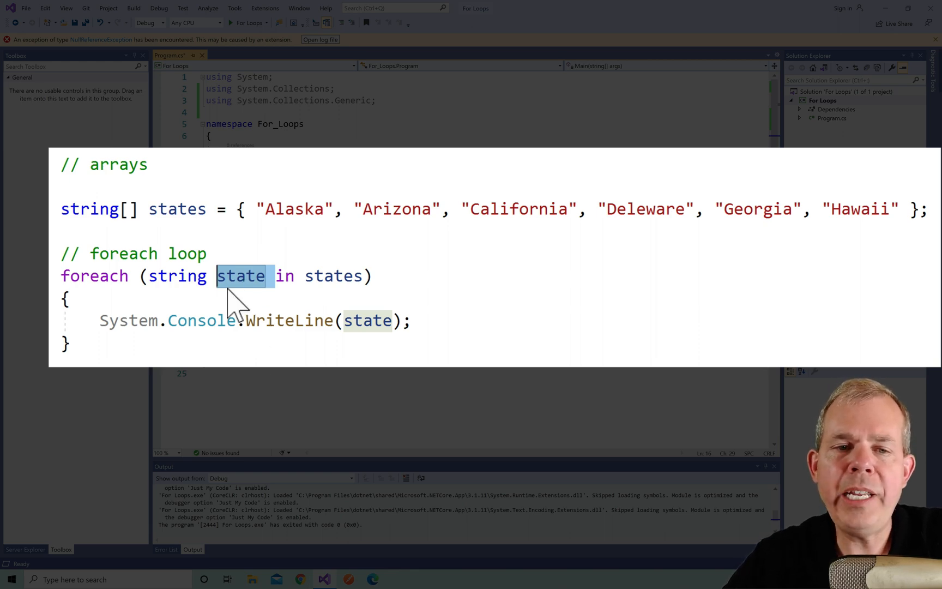
mouse_move(333, 276)
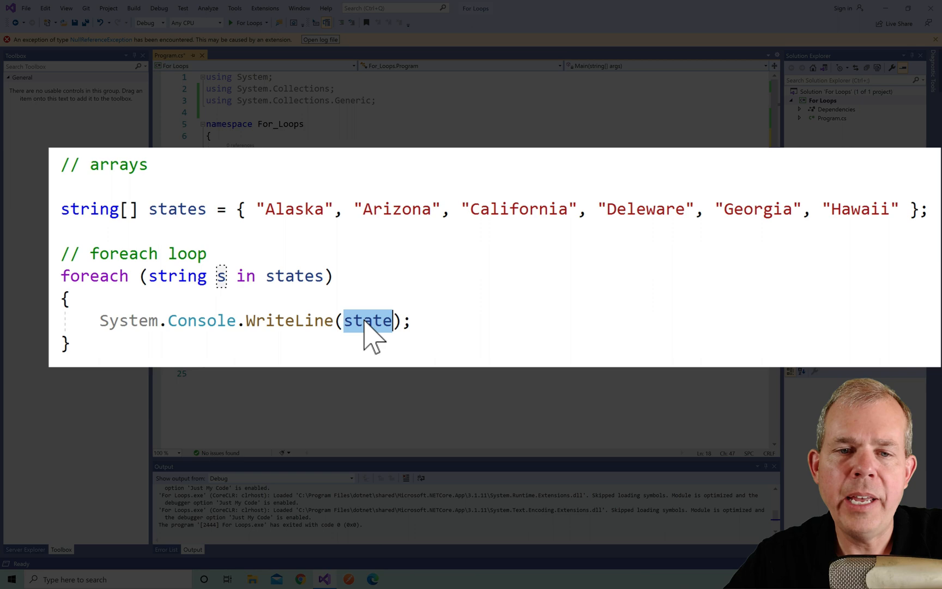
text(s)
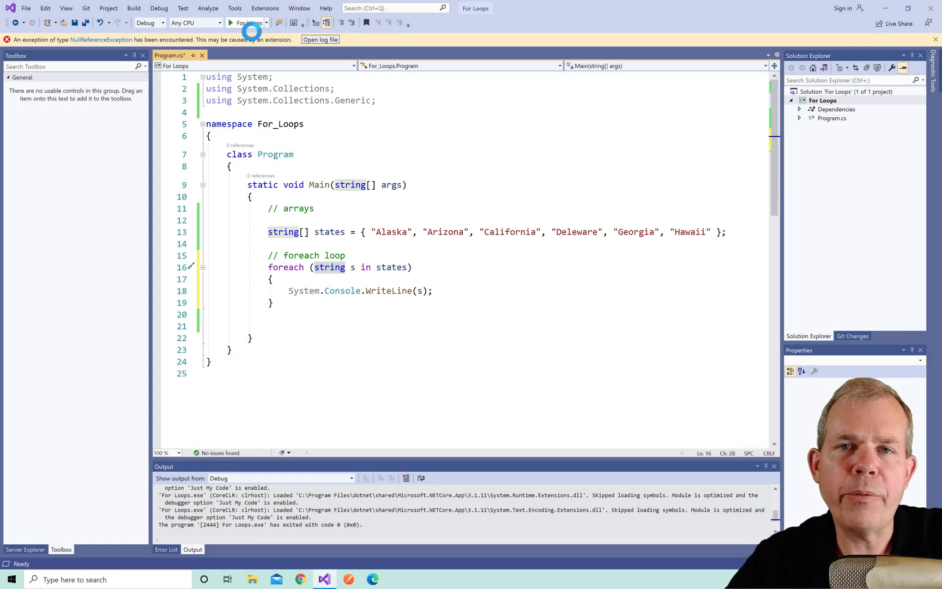
Run the foreach version of the program, exiting with code 0.
click(249, 23)
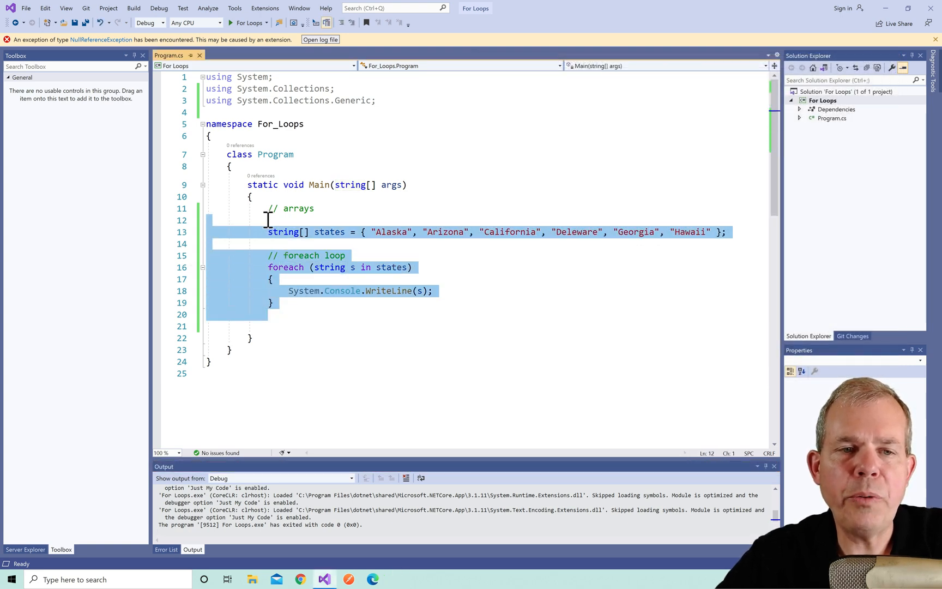
Remove the states code and build an int[6,7] grid filled with i + j by nested loops.
key(Delete)
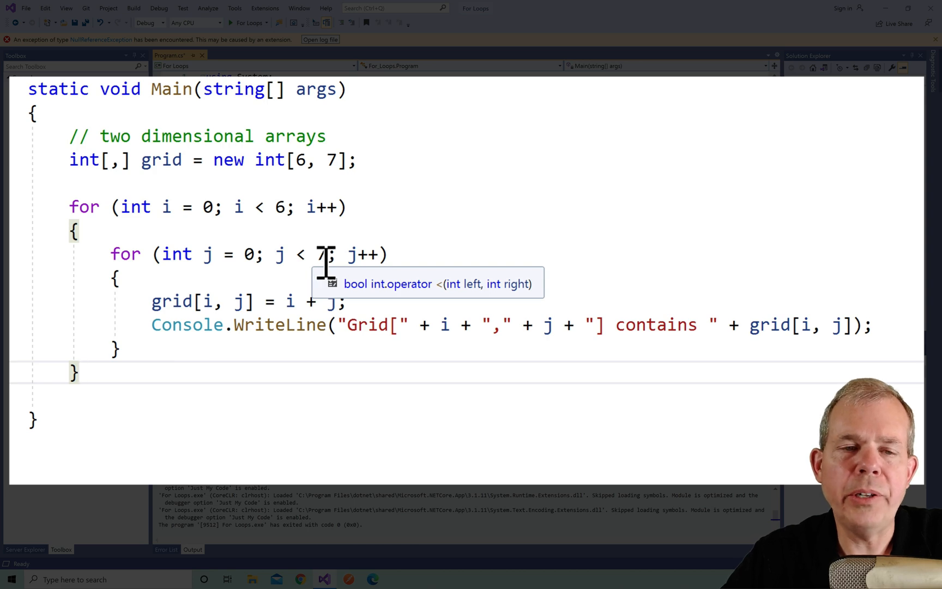
mouse_move(156, 175)
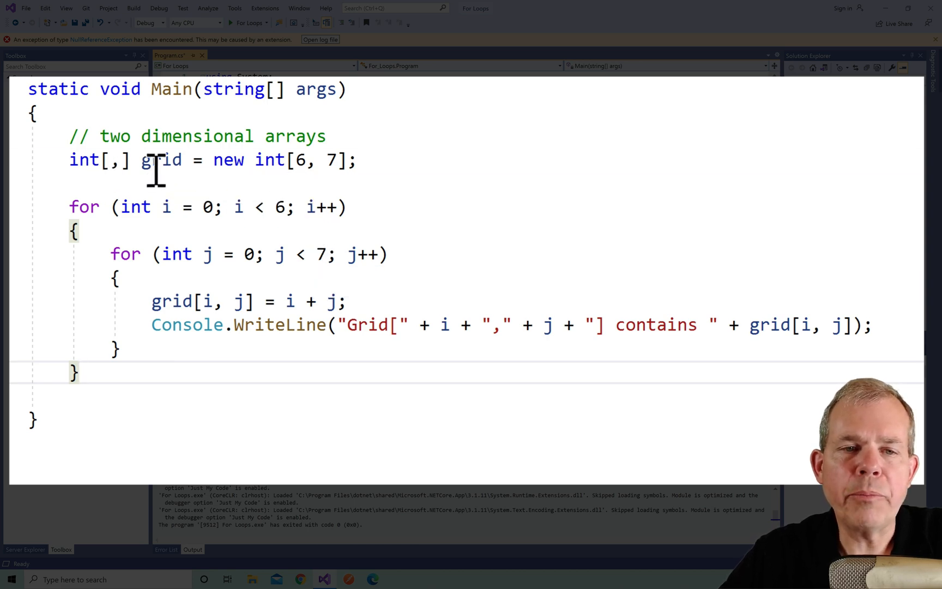
double_click(161, 160)
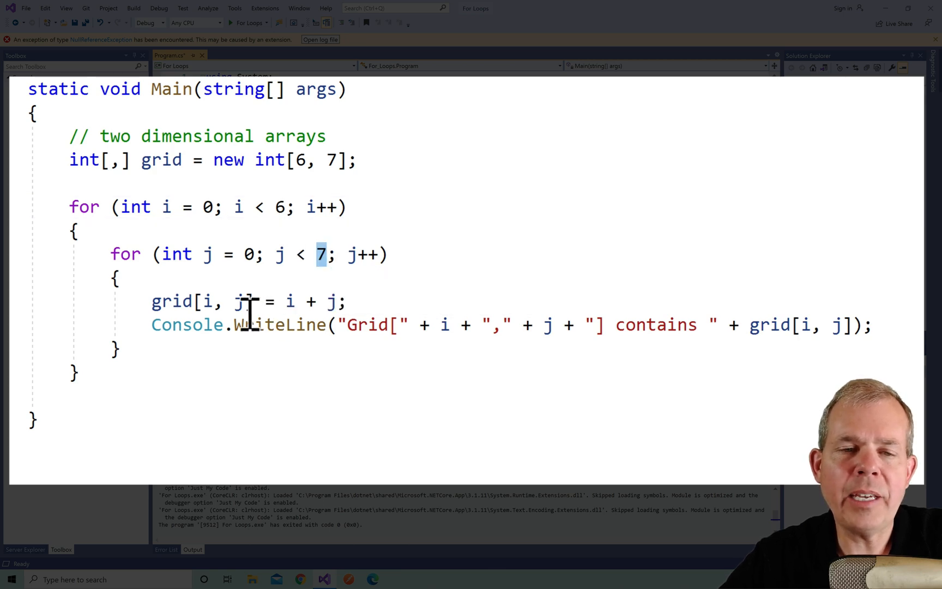
click(373, 301)
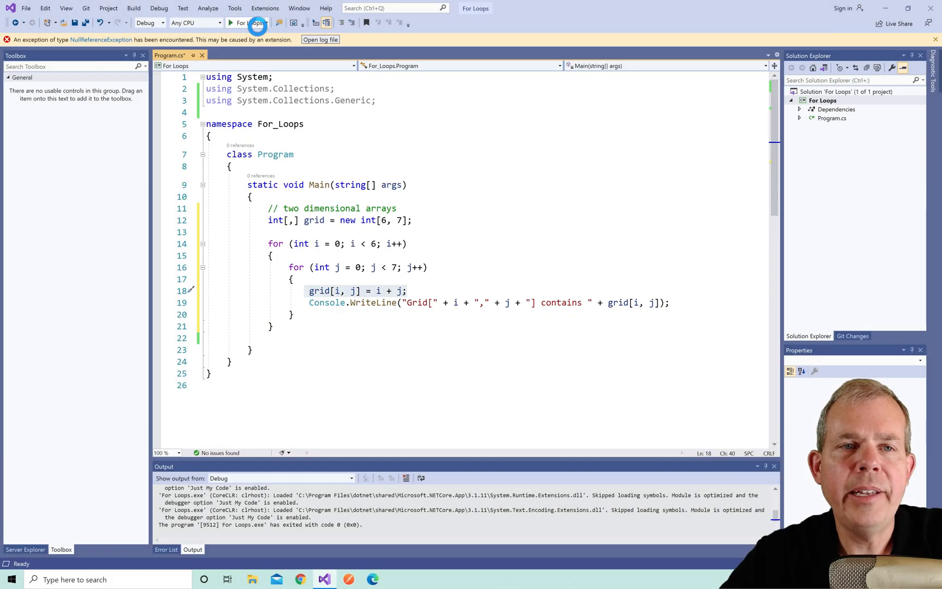
Run the grid program to list Grid[i,j] contains i + j for every cell.
click(235, 23)
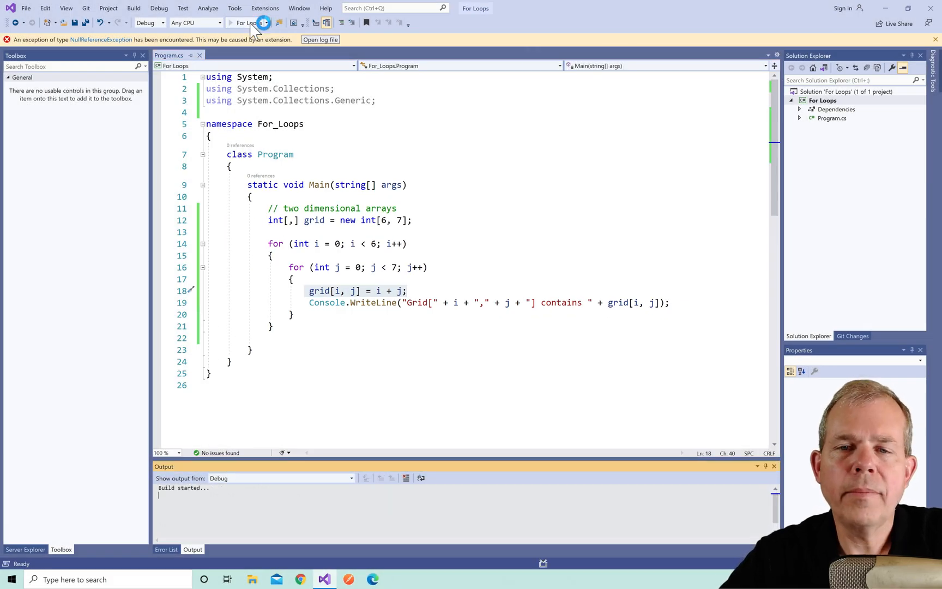
click(263, 23)
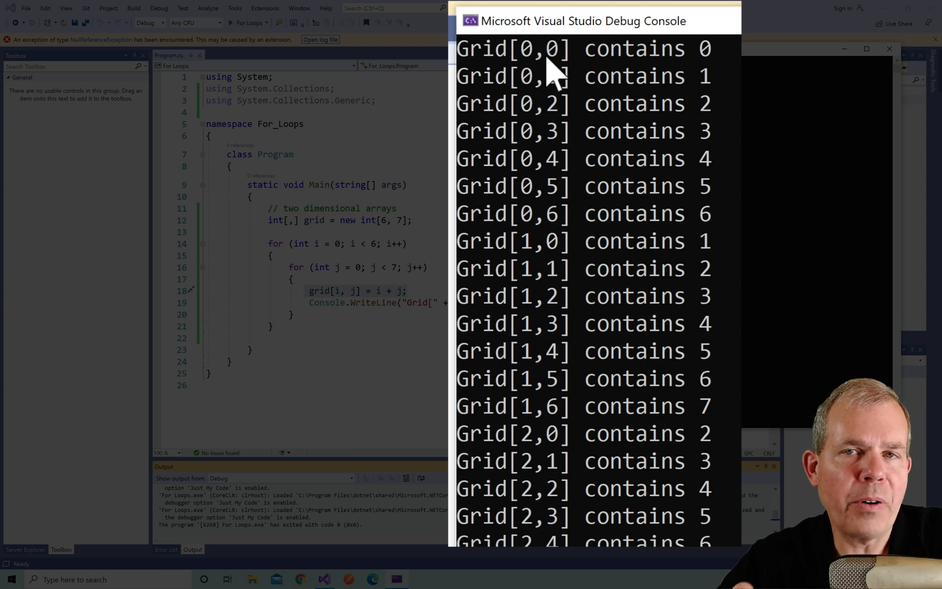
mouse_move(643, 78)
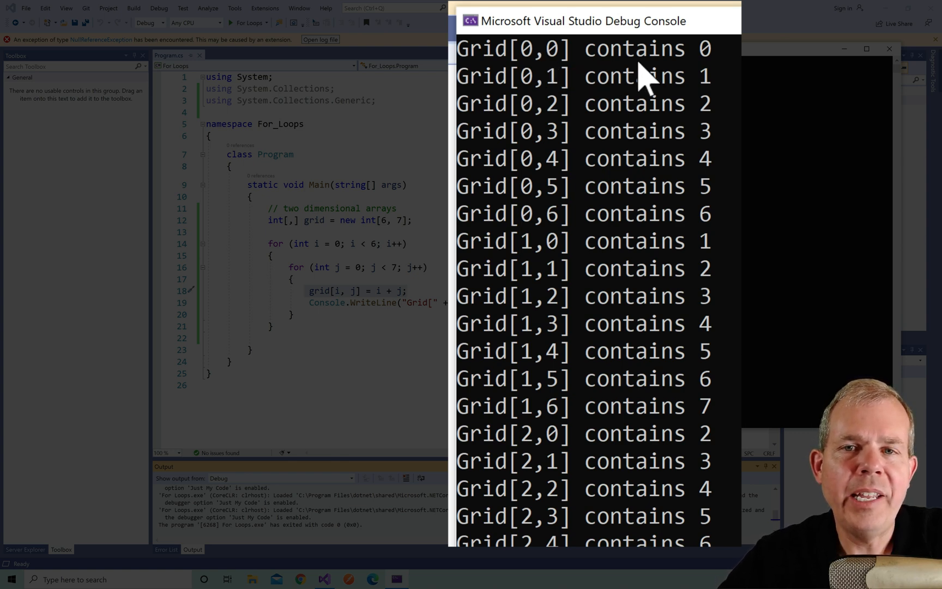
mouse_move(712, 358)
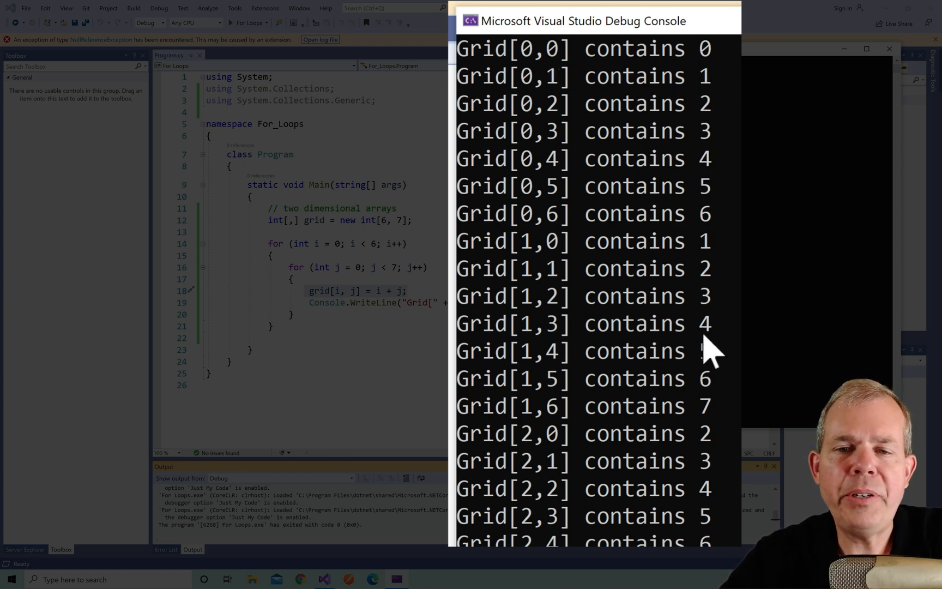
mouse_move(652, 385)
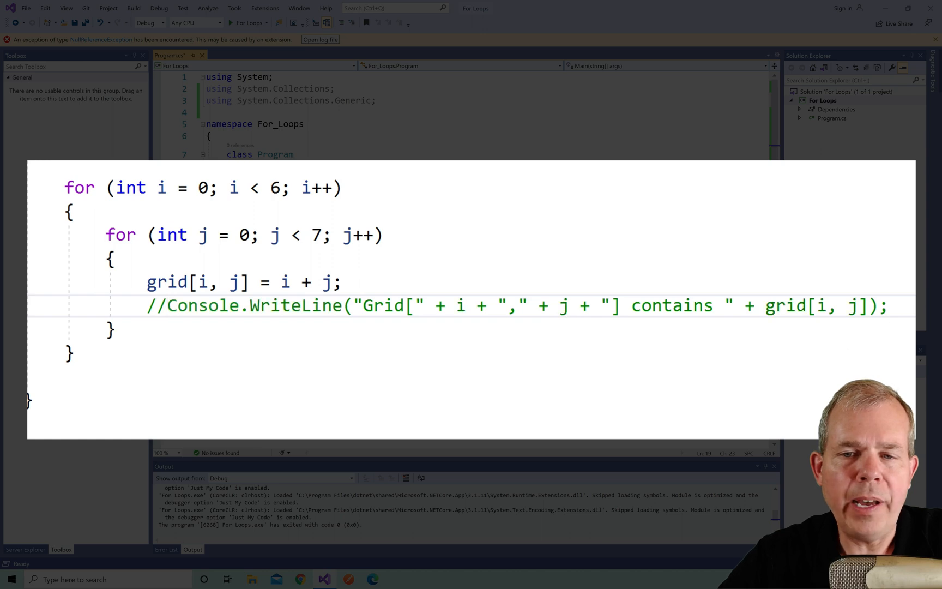
Add Console.WriteLine(grid[i,j]); inside the inner loop.
text(c)
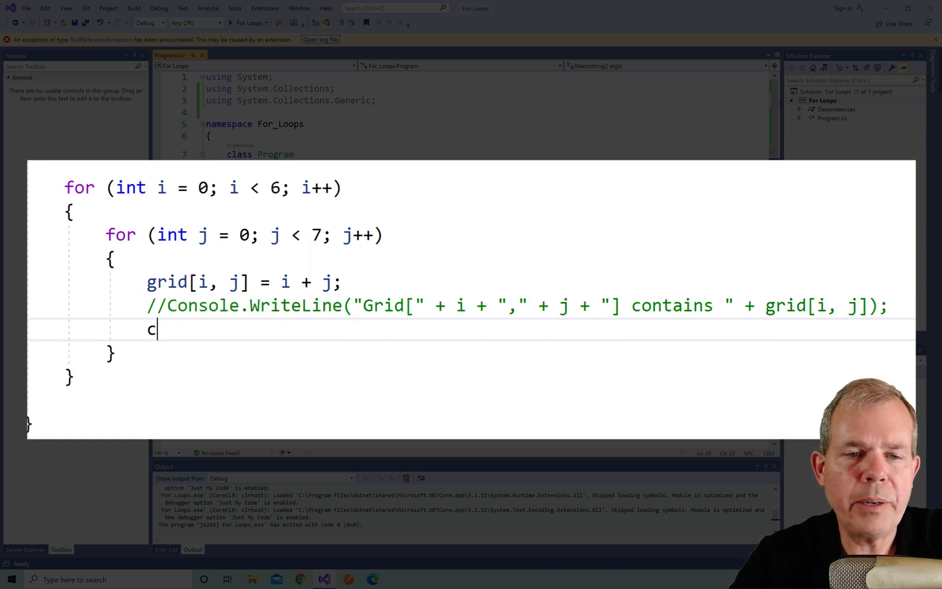
text(onsole.WriteLine();)
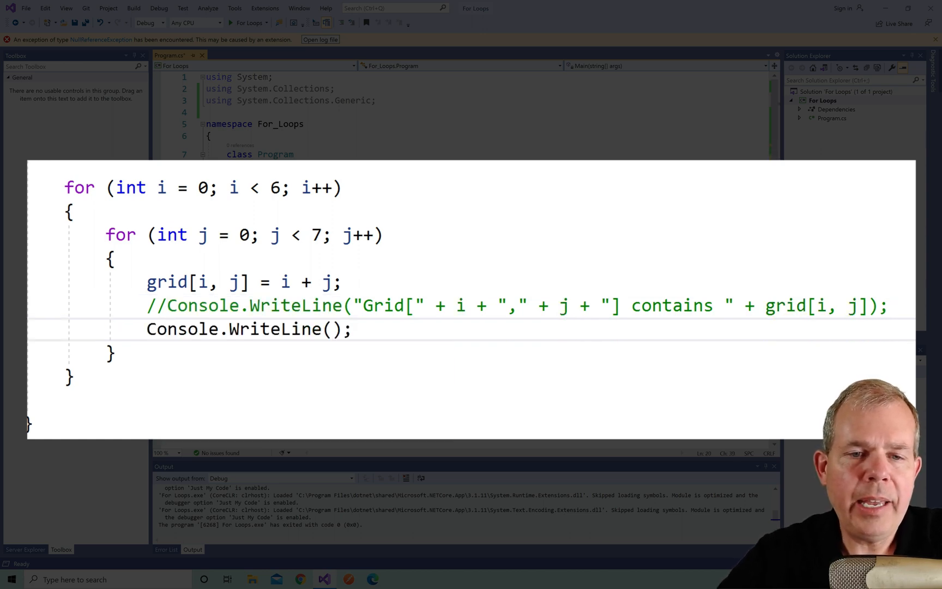
click(330, 328)
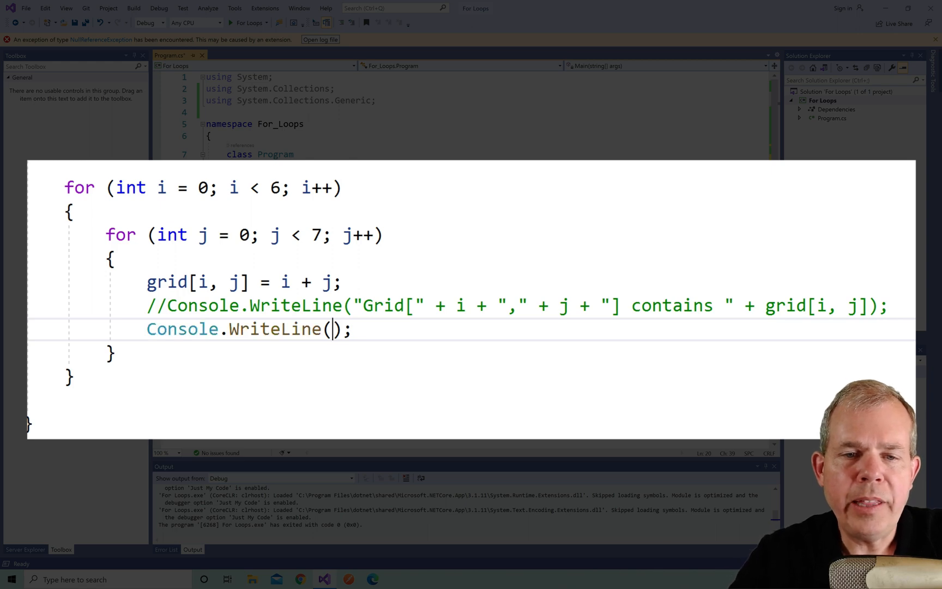
text(grid[)
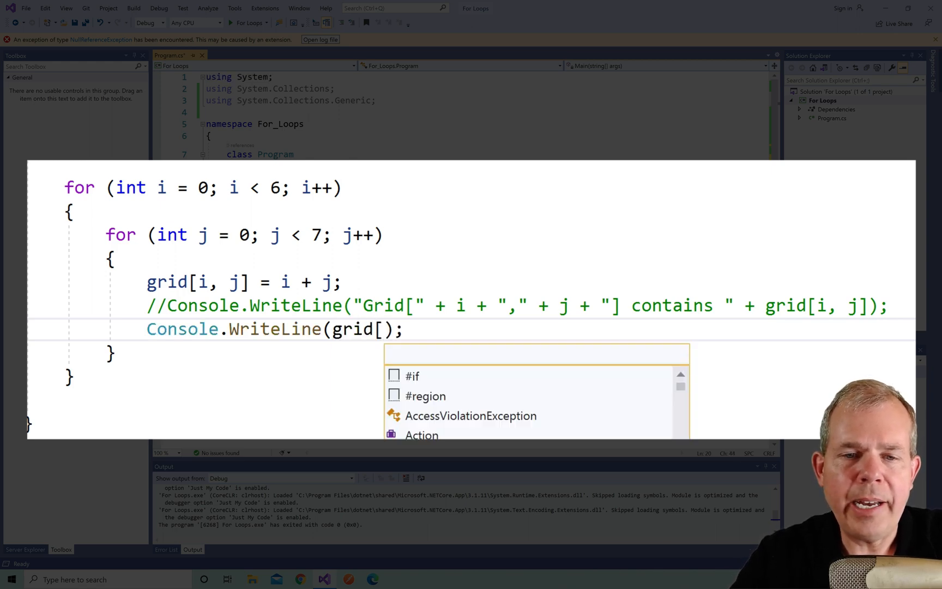
text(i,j])
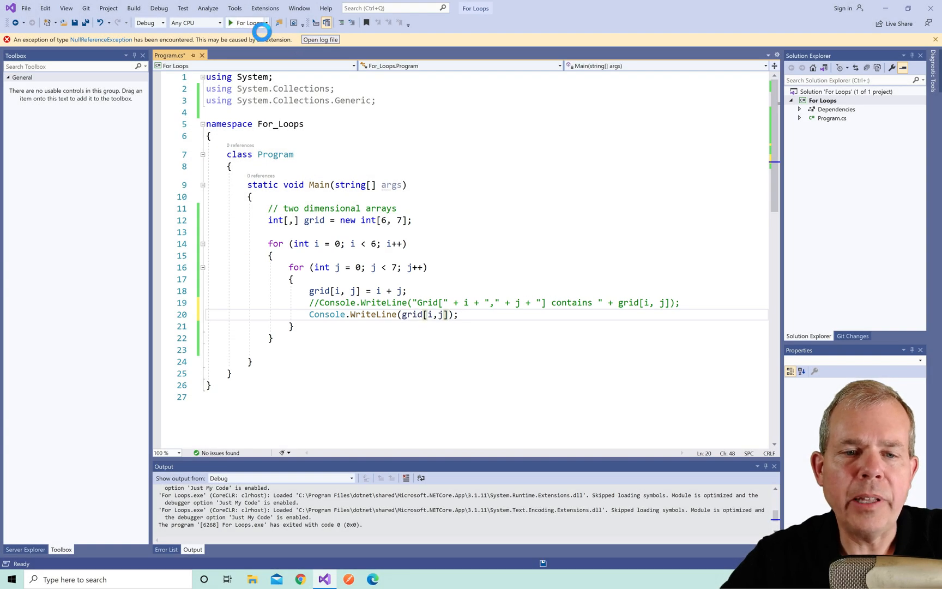
Run the program to list the bare grid values one per line, then close the output.
click(245, 23)
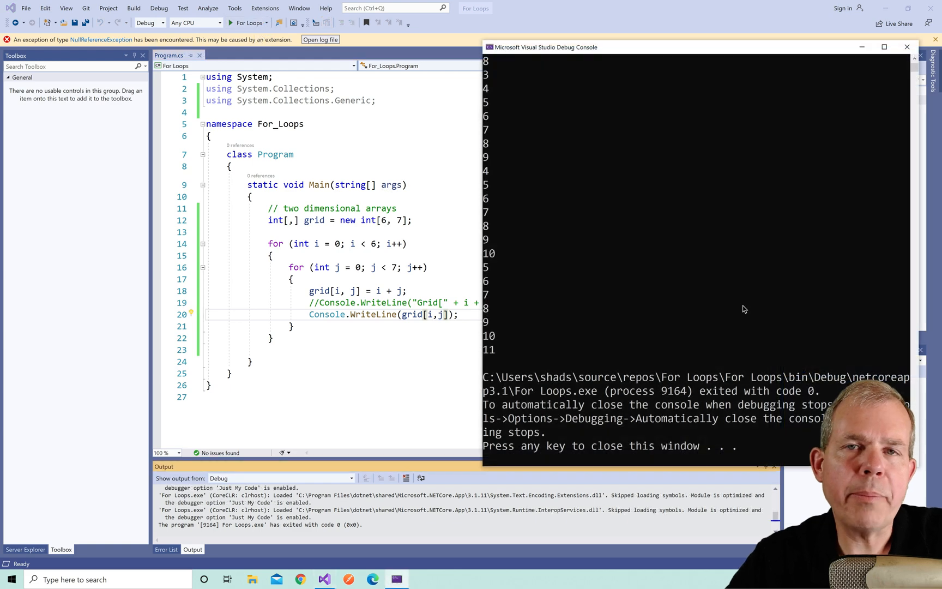
mouse_move(526, 89)
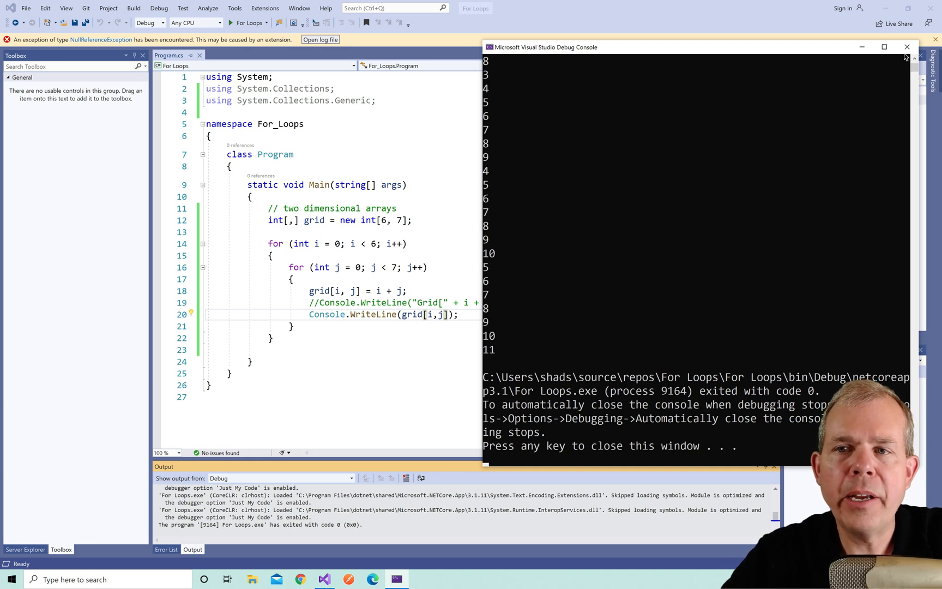
click(906, 47)
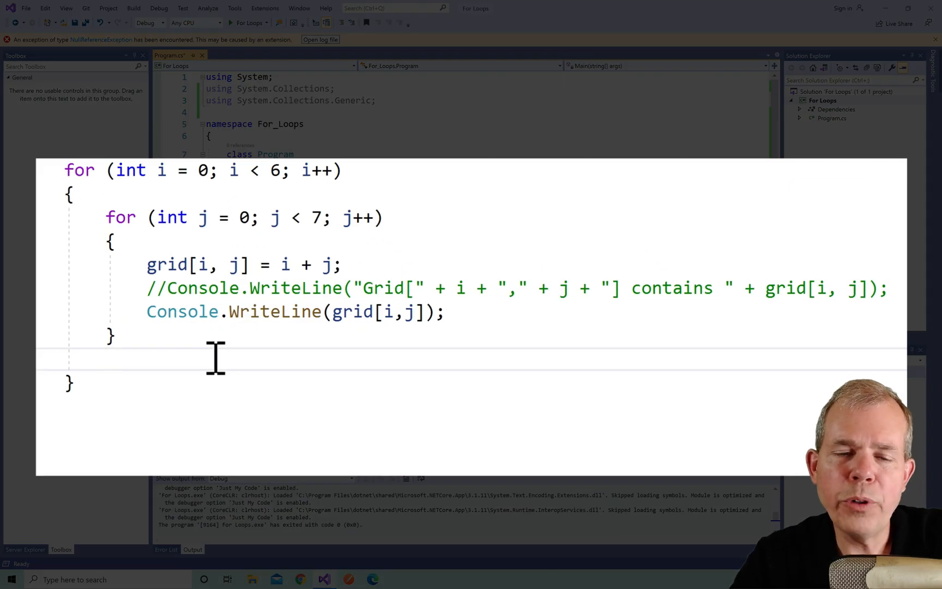
Write each cell with a ", " separator plus a WriteLine per row, and run to show six rows.
text(cw)
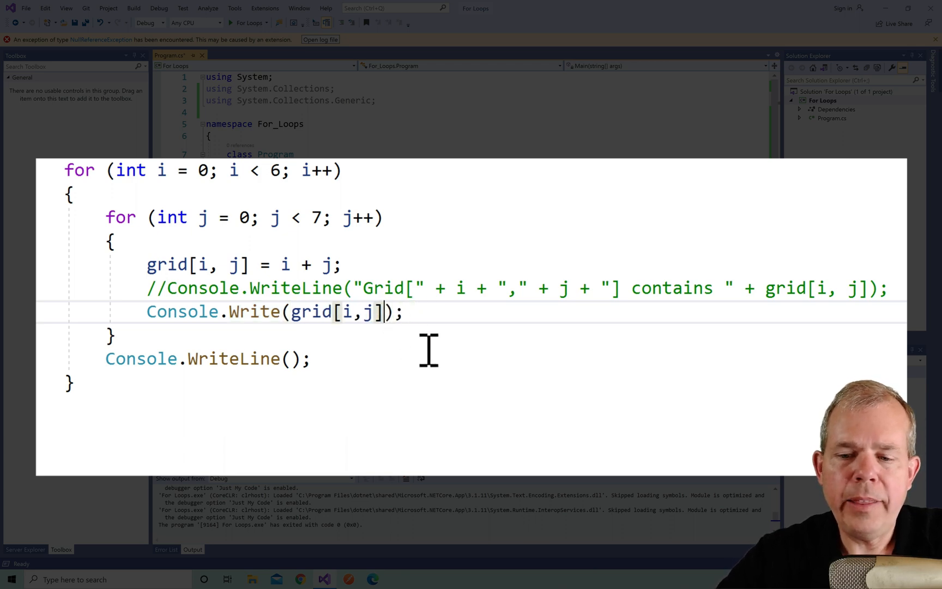
text(+ ",")
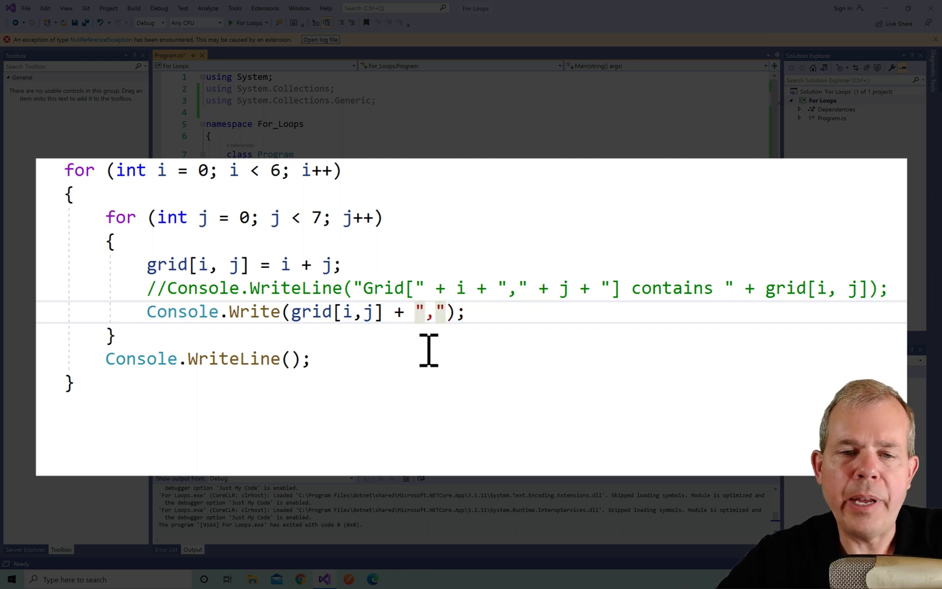
text(" ")
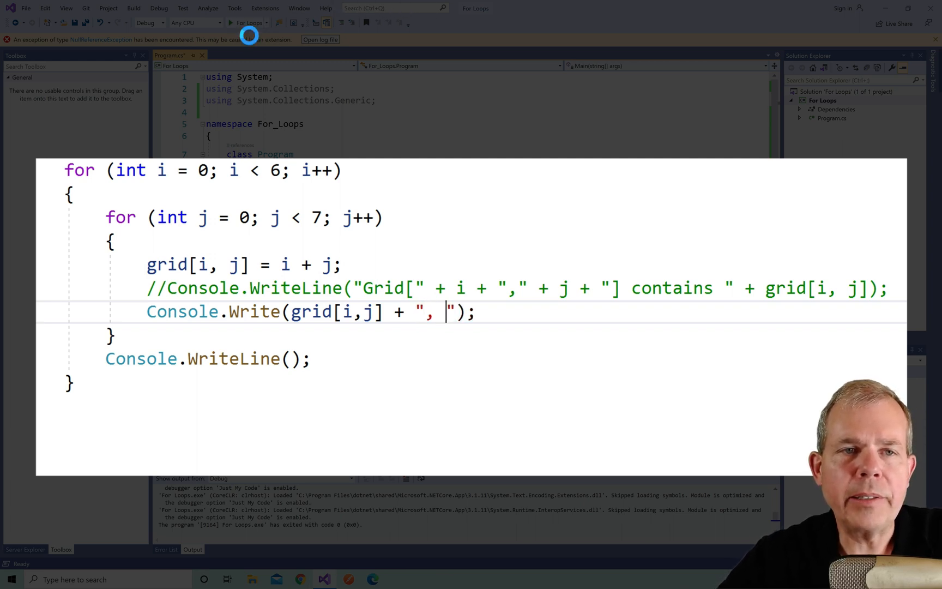
click(230, 23)
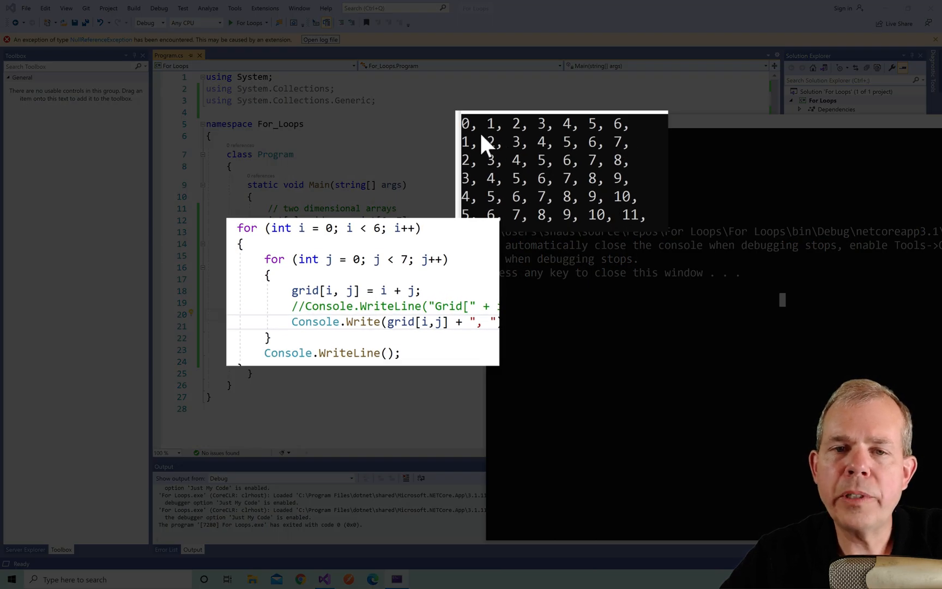
mouse_move(634, 138)
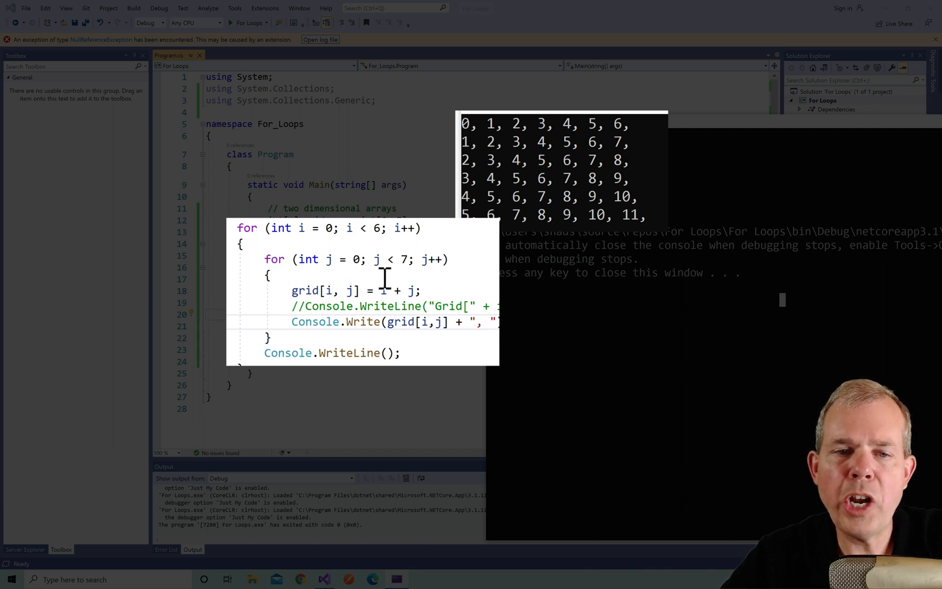
mouse_move(493, 126)
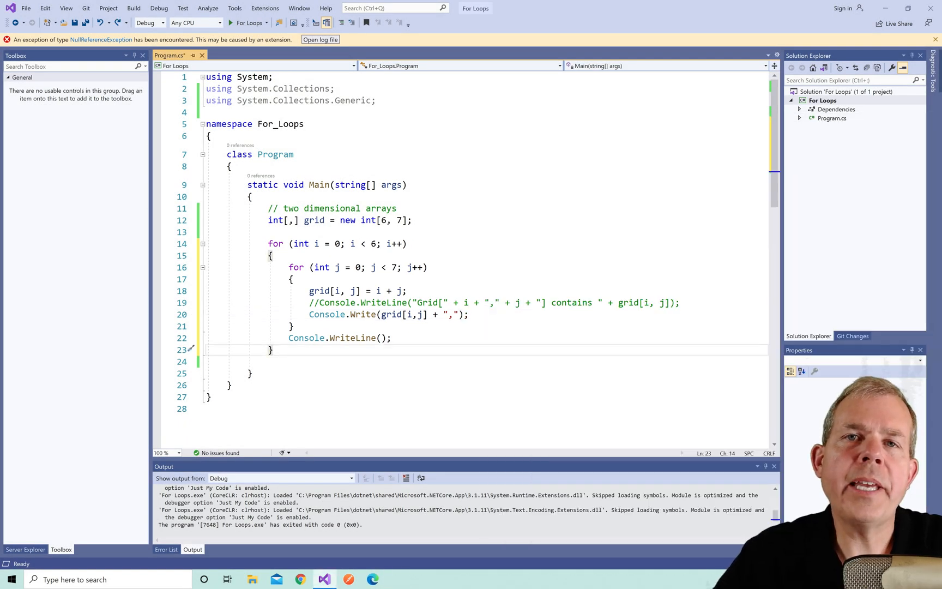
mouse_move(344, 358)
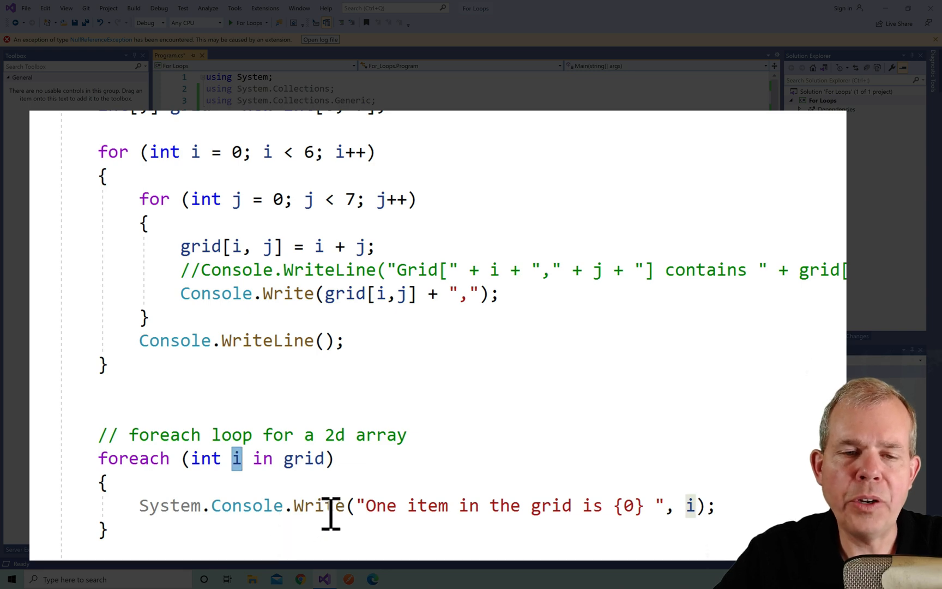
mouse_move(702, 514)
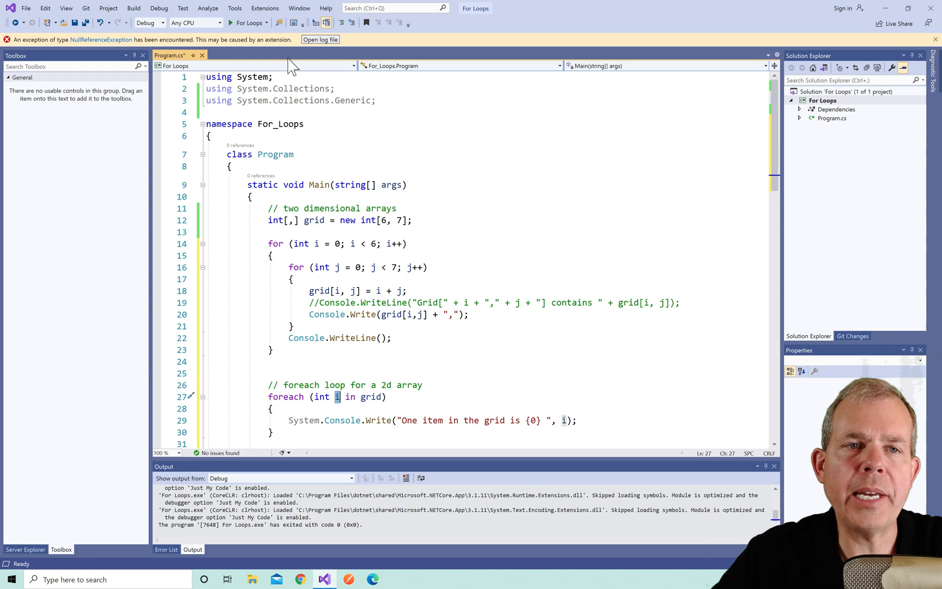
Start building the program with the foreach loop writing every grid item.
click(246, 23)
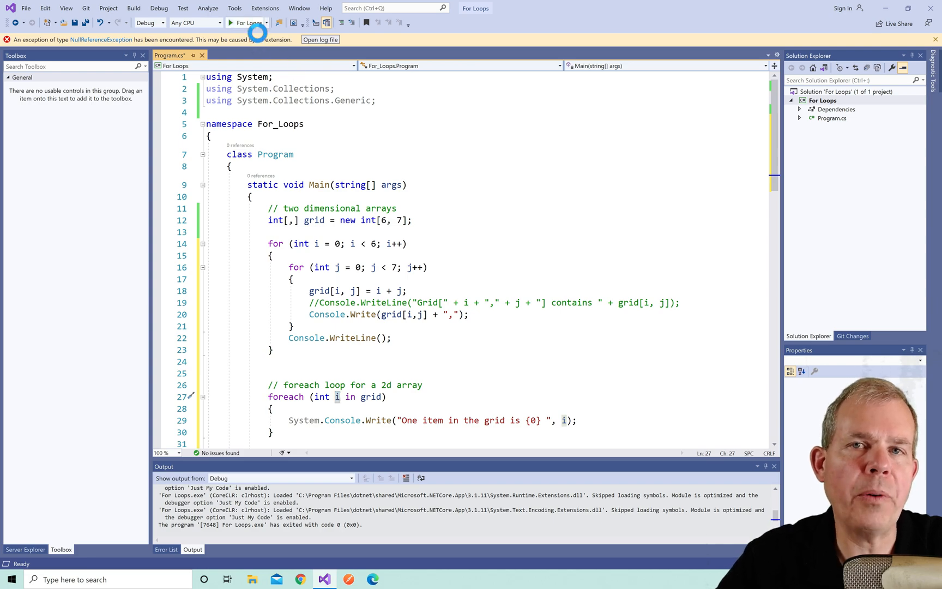
click(231, 23)
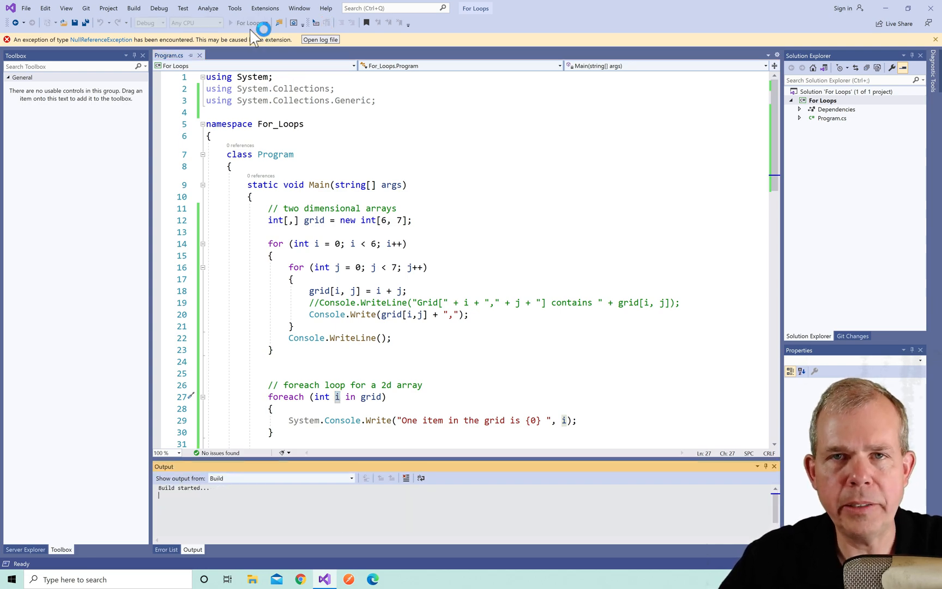
Run to show the grid rows followed by "One item in the grid is" per element.
click(231, 23)
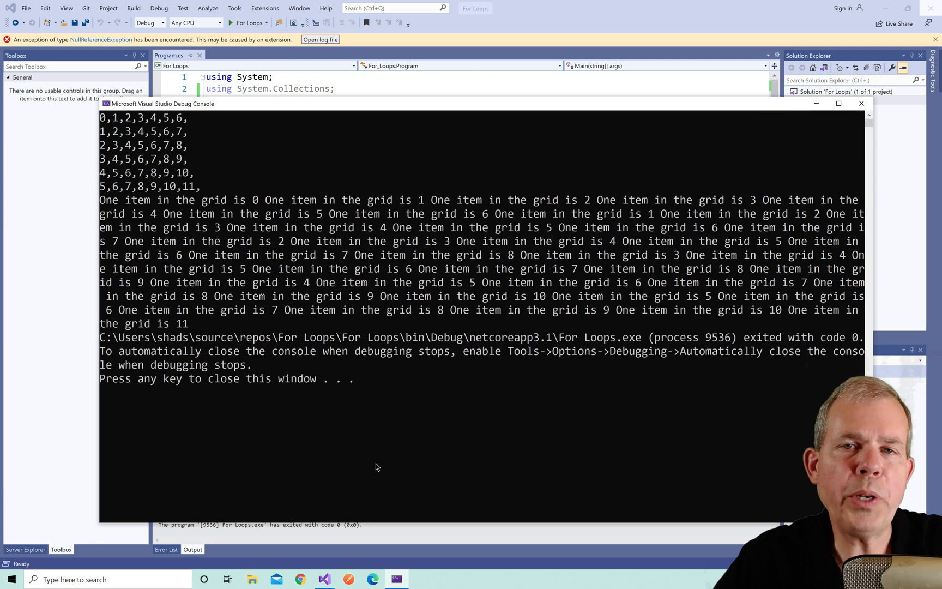
mouse_move(274, 170)
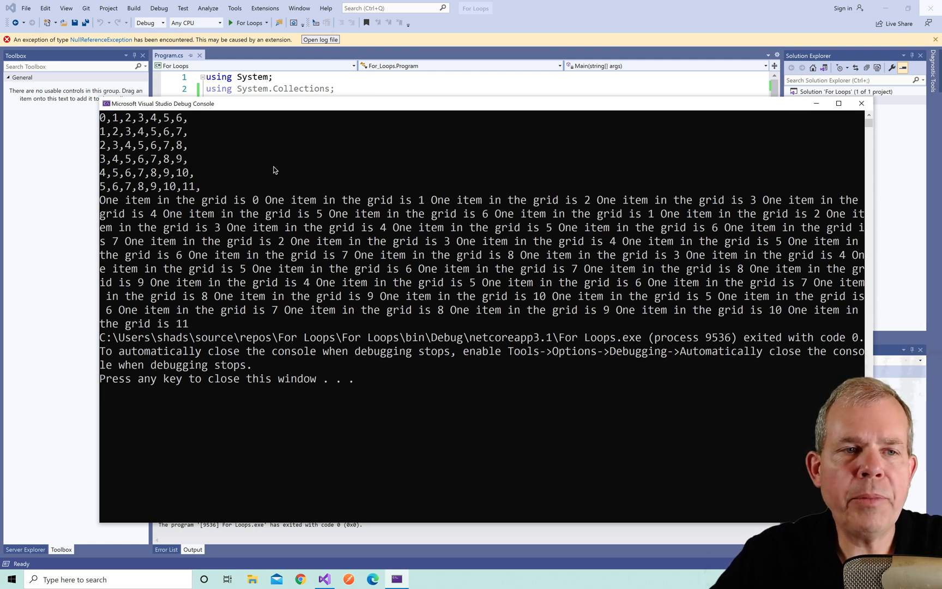
mouse_move(138, 131)
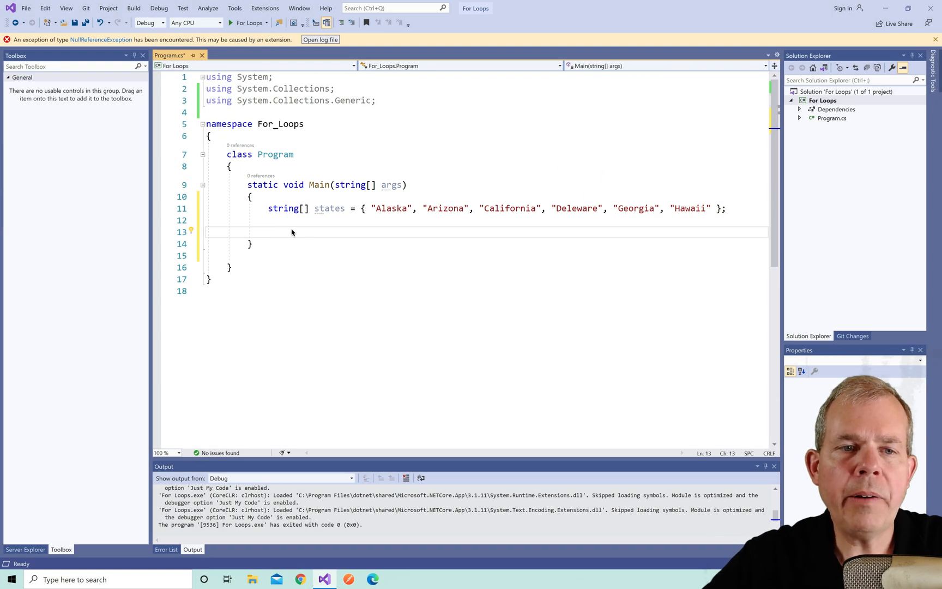
Add the // jaggad arrays comment and declare city string arrays alaskaCities through hawaiiCities.
text(// jaggad arrays)
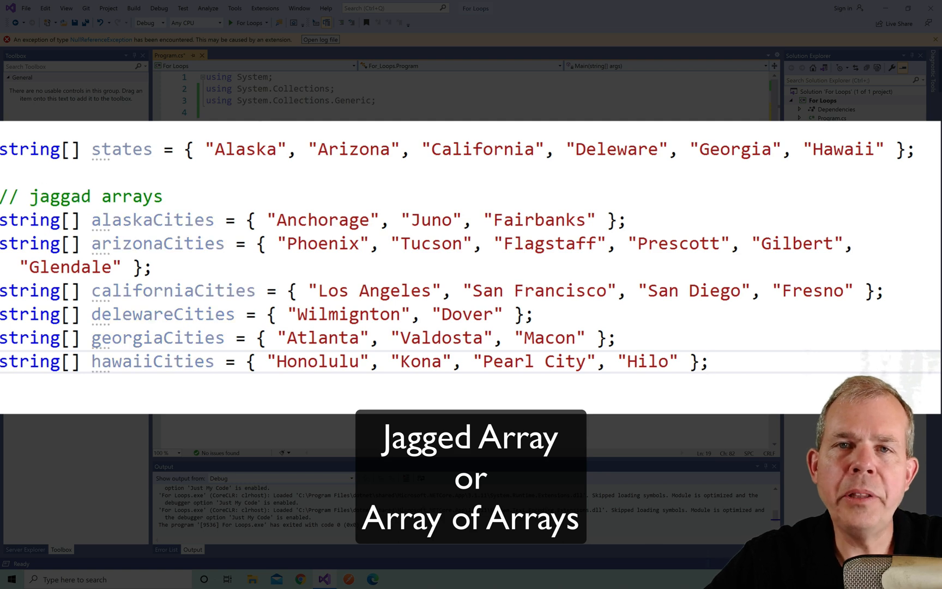
mouse_move(122, 149)
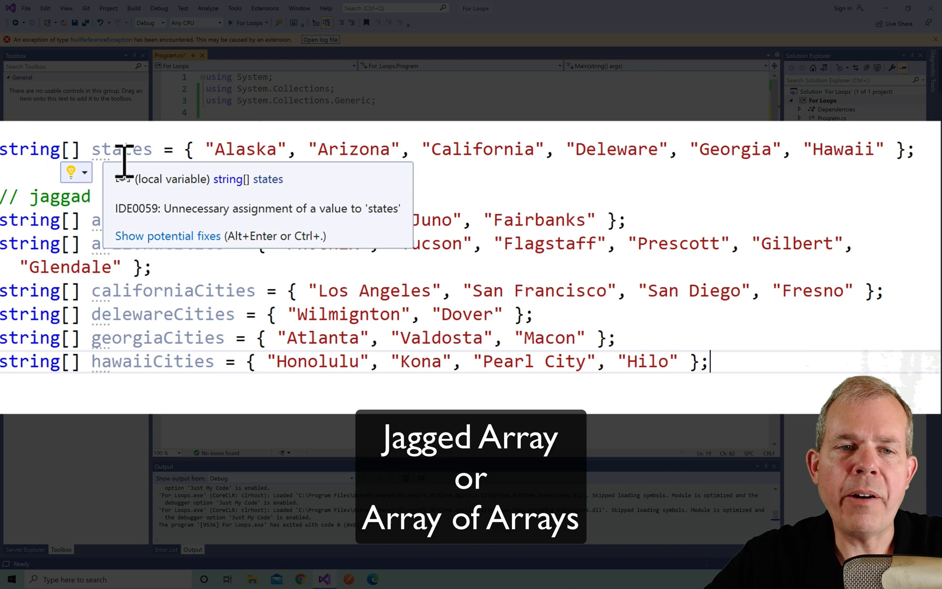
double_click(153, 220)
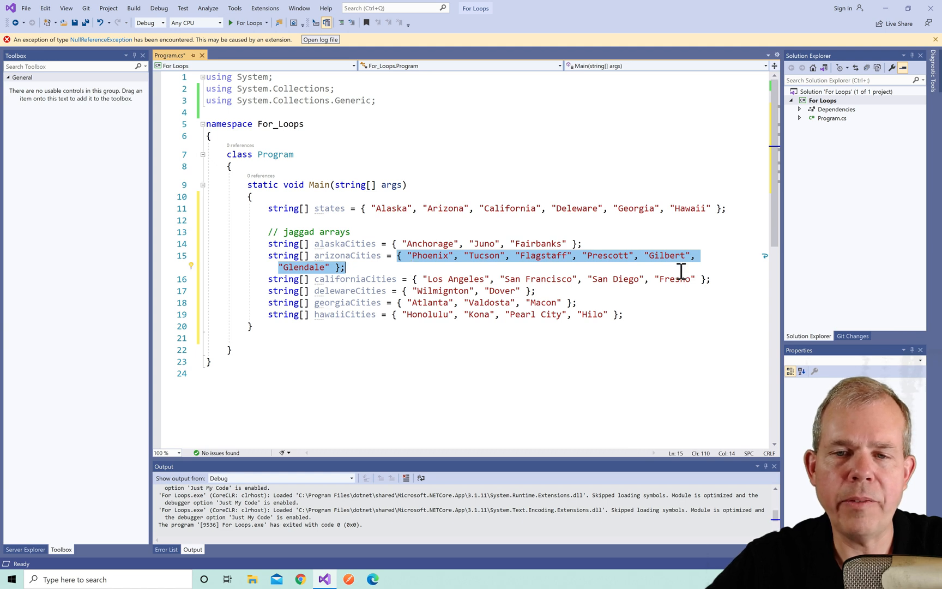
mouse_move(411, 373)
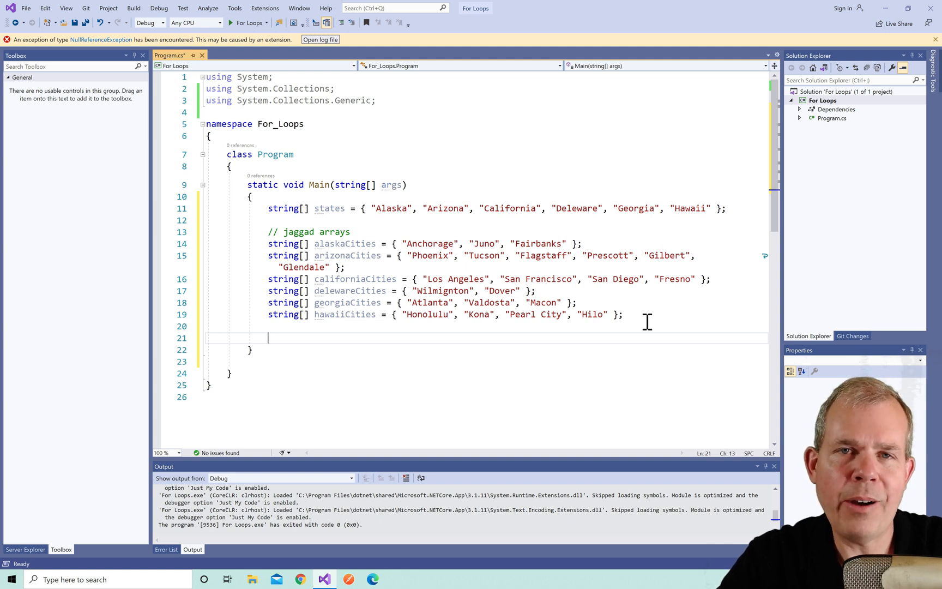
Write the type and name: string[][] statesAndTheirCapitals.
text(s)
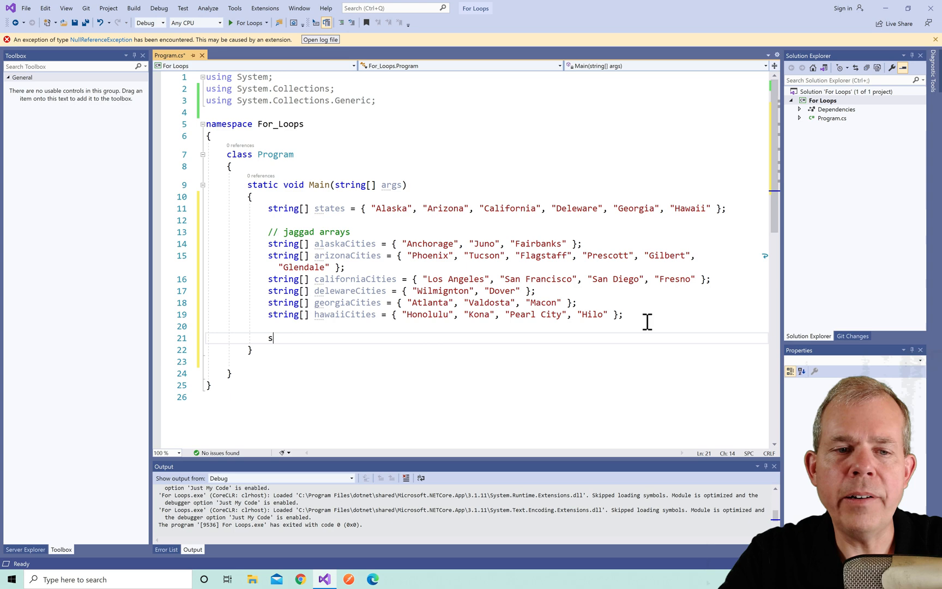
text(tring)
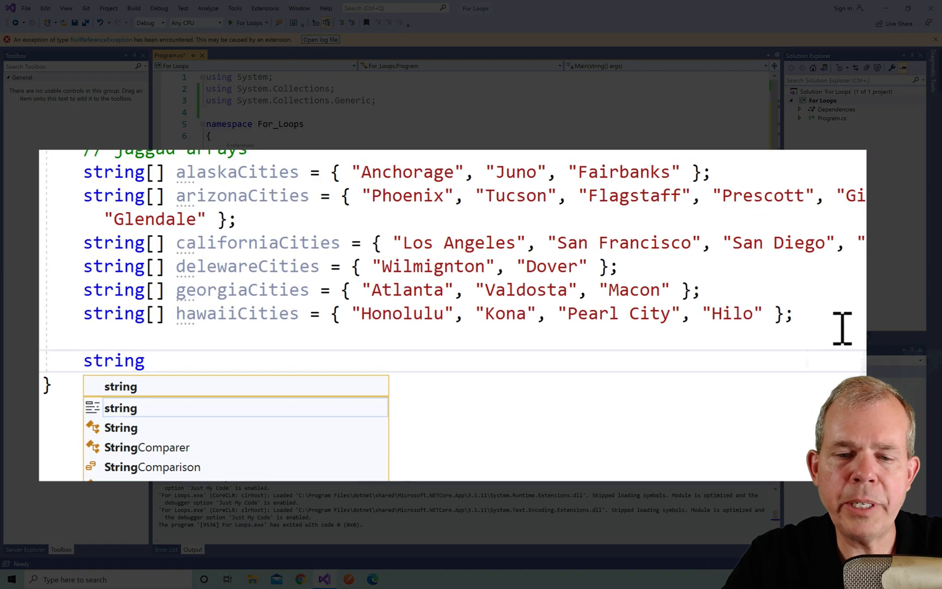
text([])
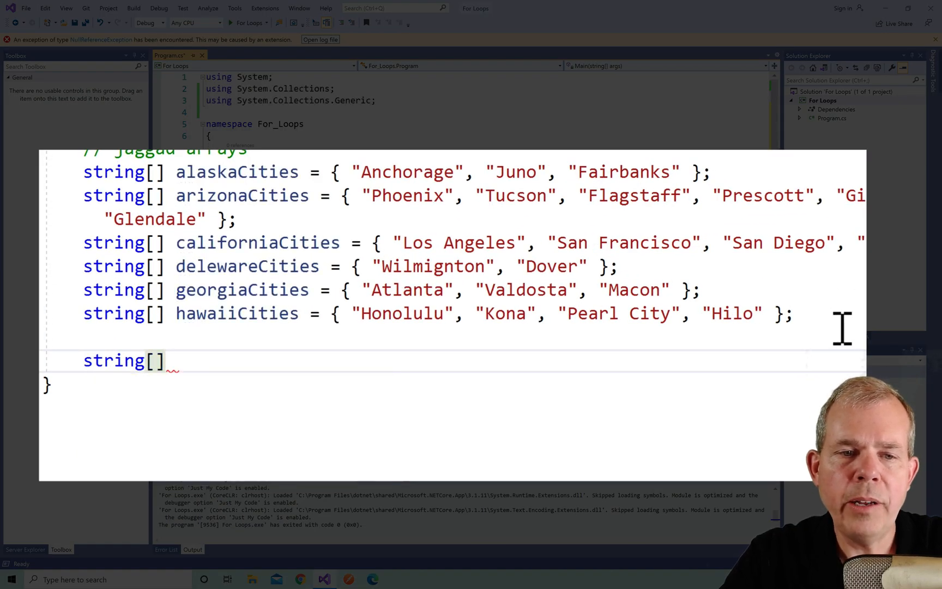
text([])
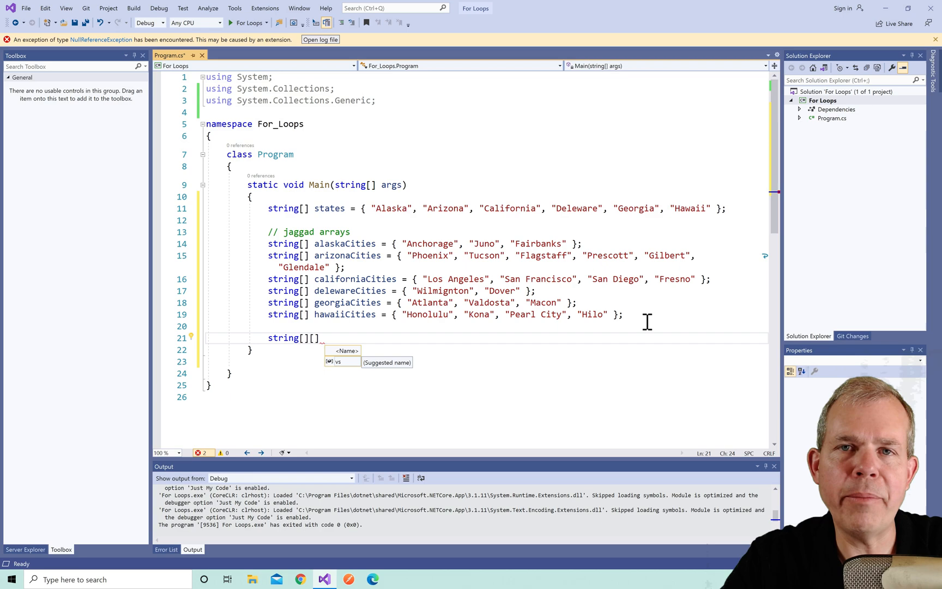
text(statesAn)
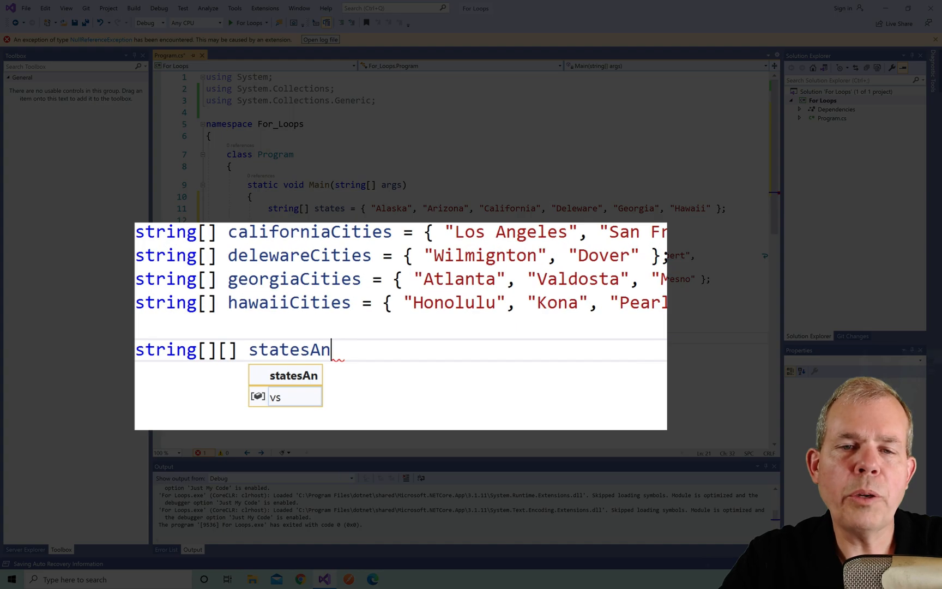
text(dTheirCai)
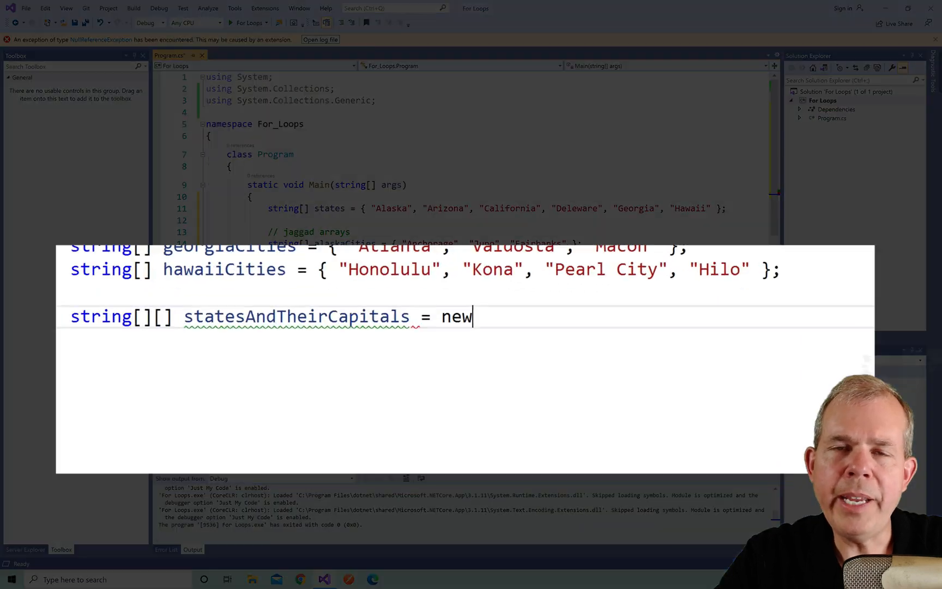
Initialize it as new string[states.Length][] and move to the next line.
text(string)
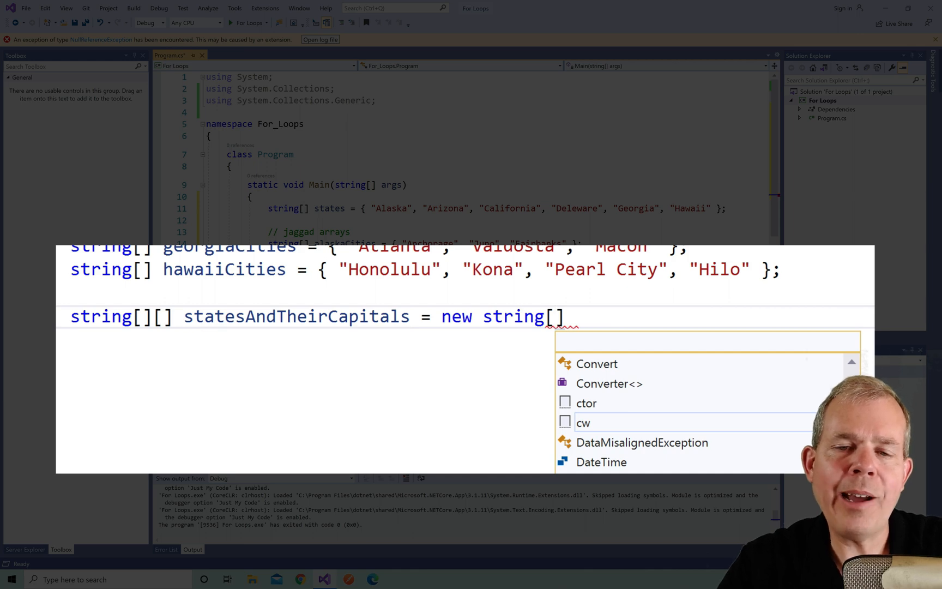
text([];)
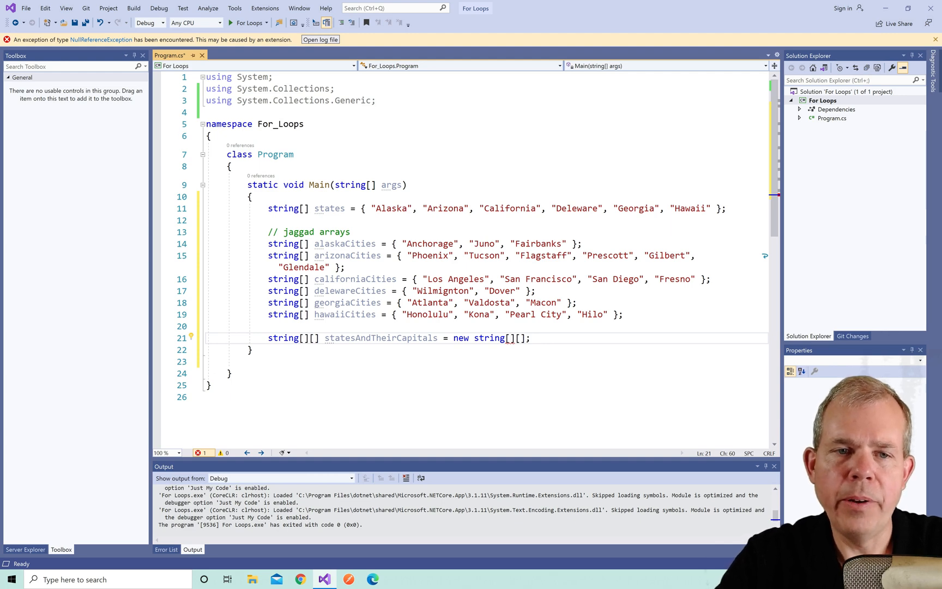
text(state)
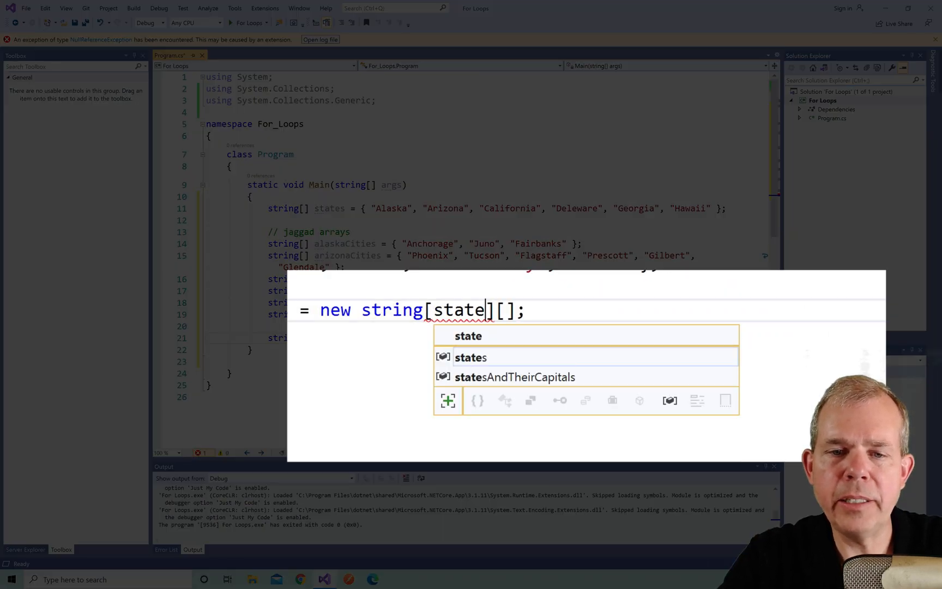
text(s.l)
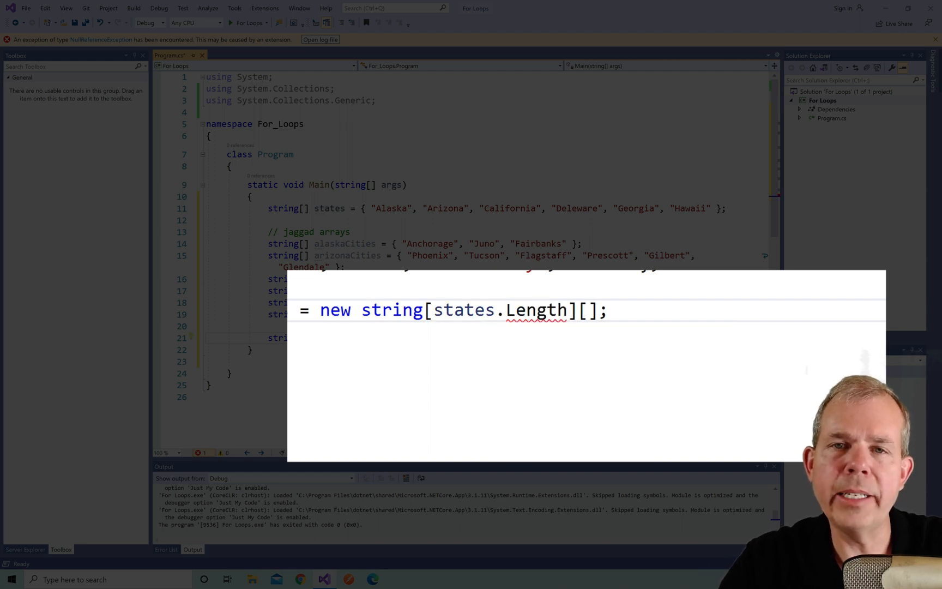
double_click(533, 309)
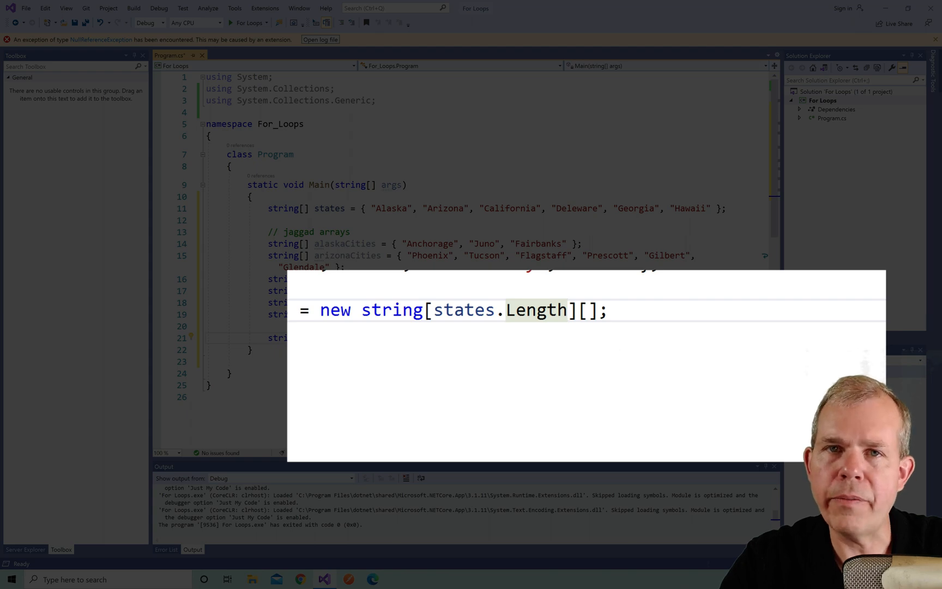
click(291, 345)
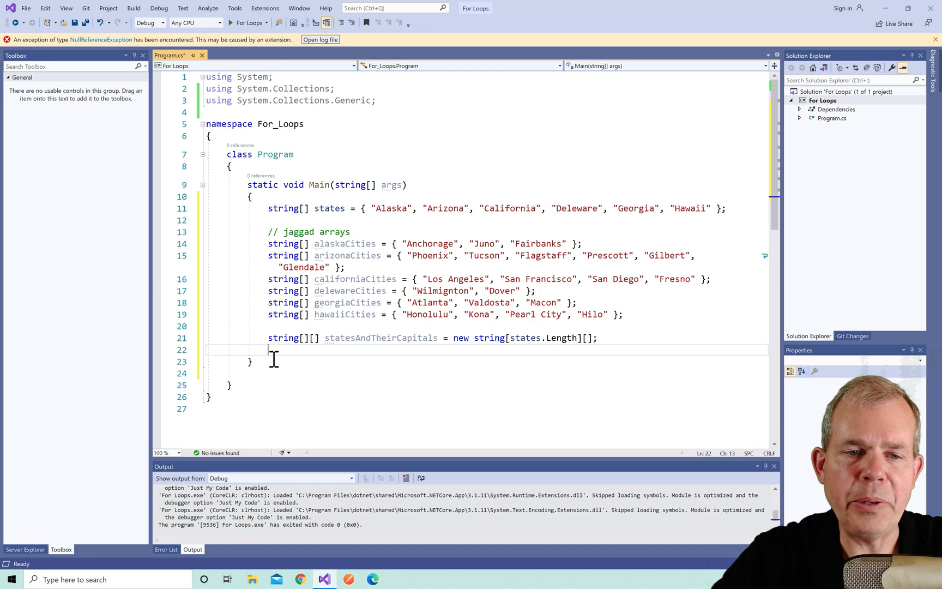
Assign statesAndTheirCapitals[0] = alaskaCities and reference a state name in the states list.
text(statesAndTheirCapitals[0] = alaskaCities;)
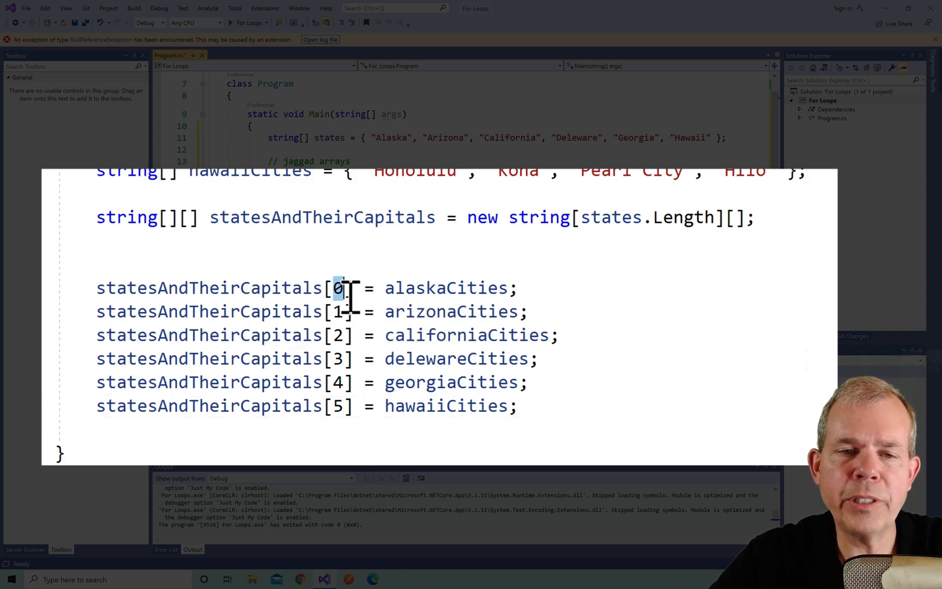
mouse_move(409, 288)
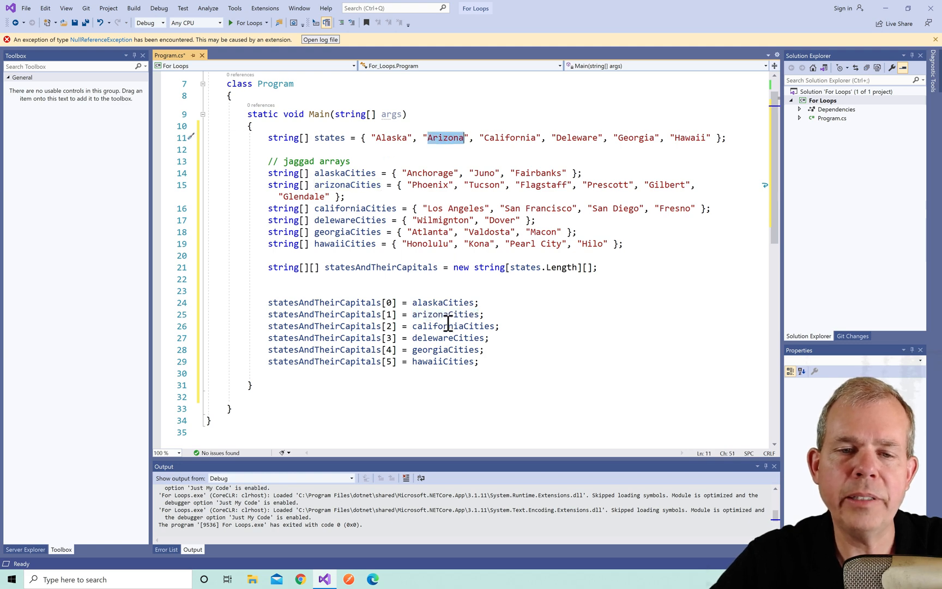
double_click(453, 326)
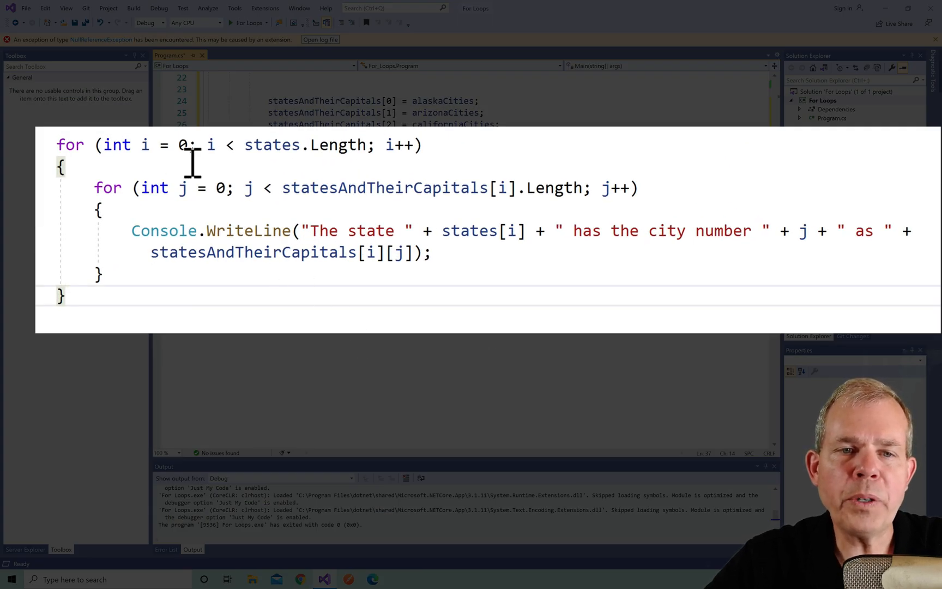
Select the outer for loop's counter condition over states.Length.
drag(139, 144, 373, 144)
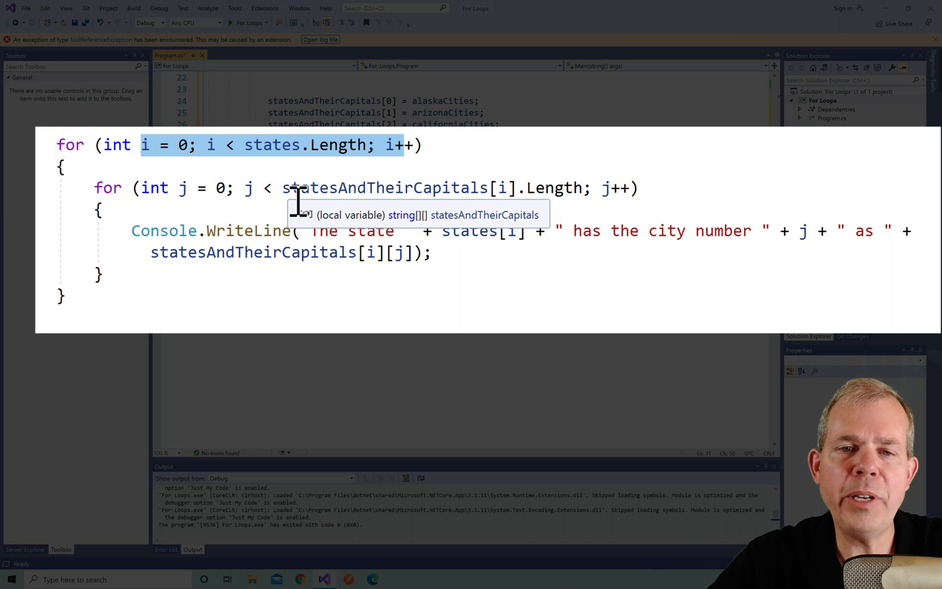
mouse_move(325, 204)
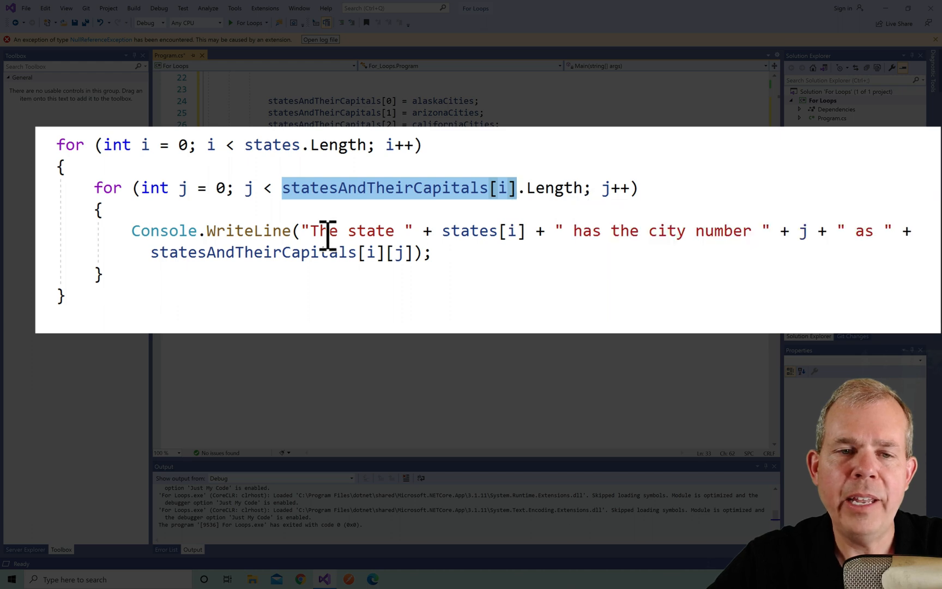
mouse_move(438, 266)
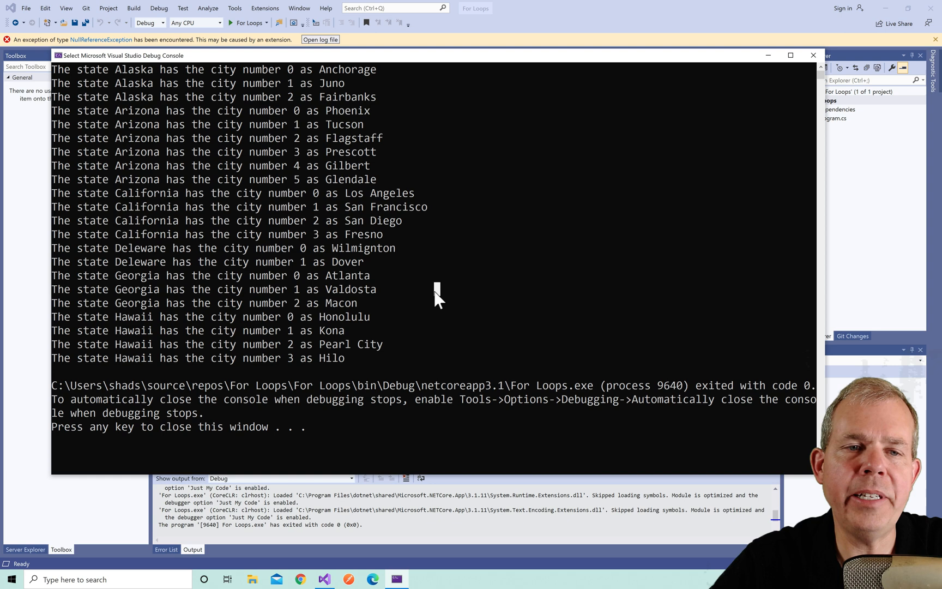
mouse_move(719, 139)
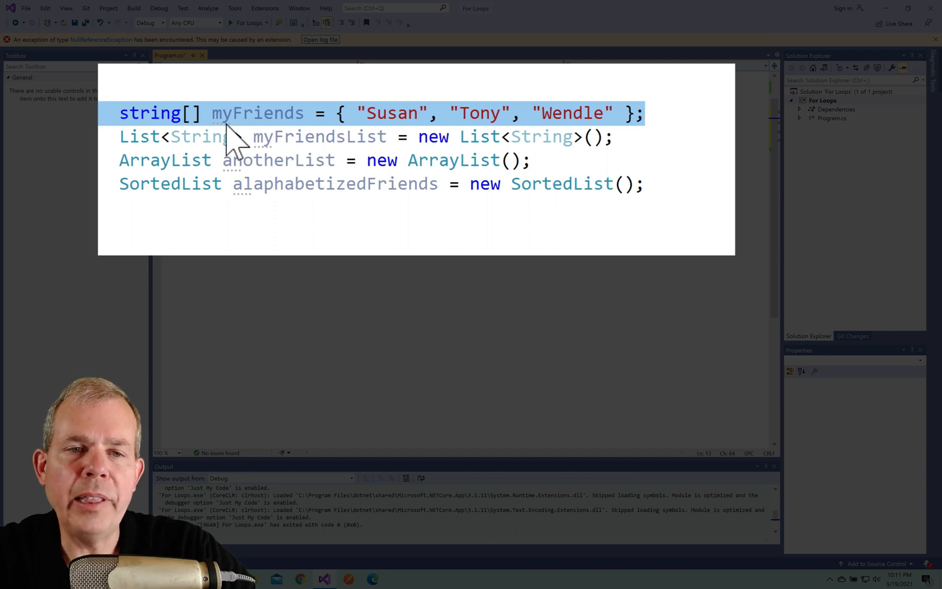
mouse_move(170, 183)
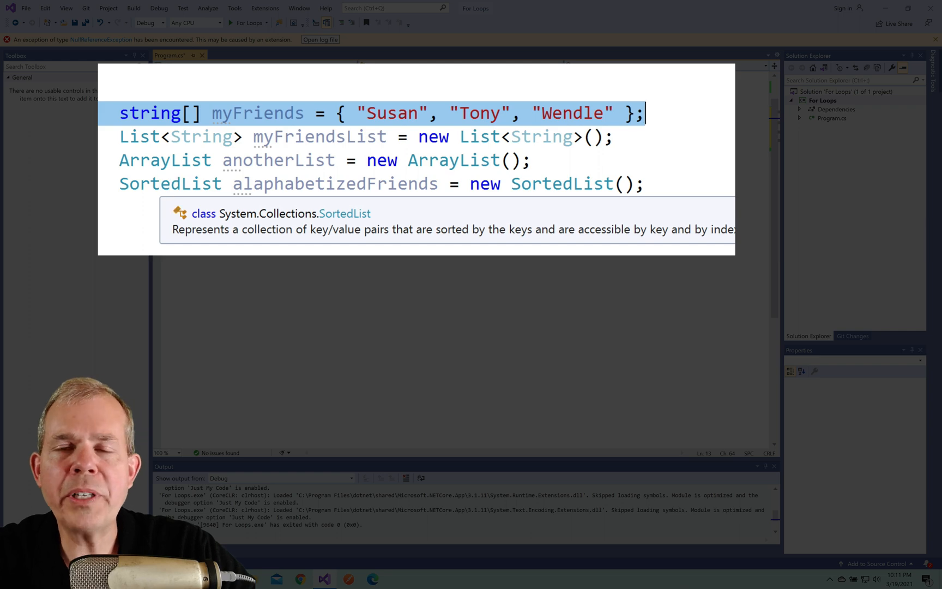
mouse_move(473, 359)
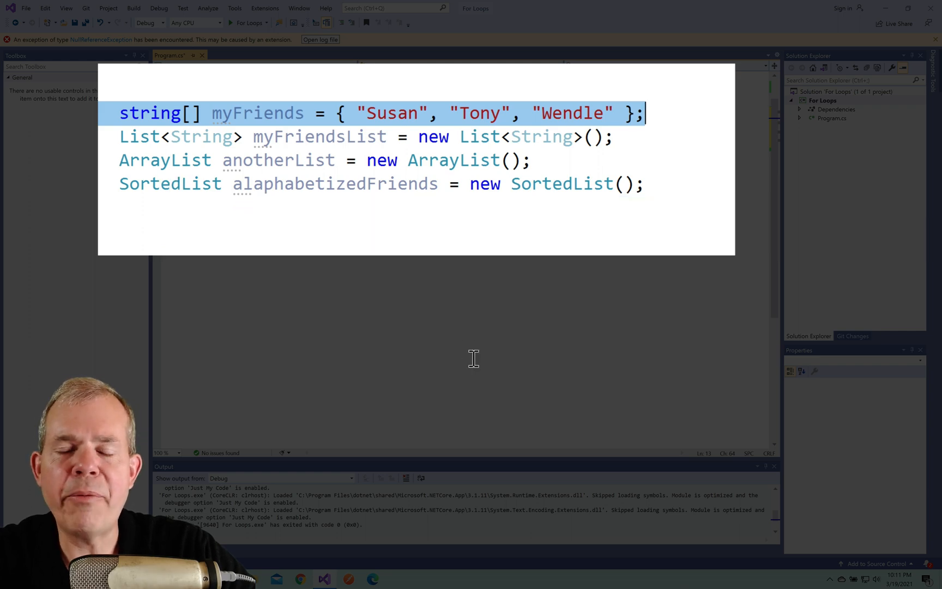